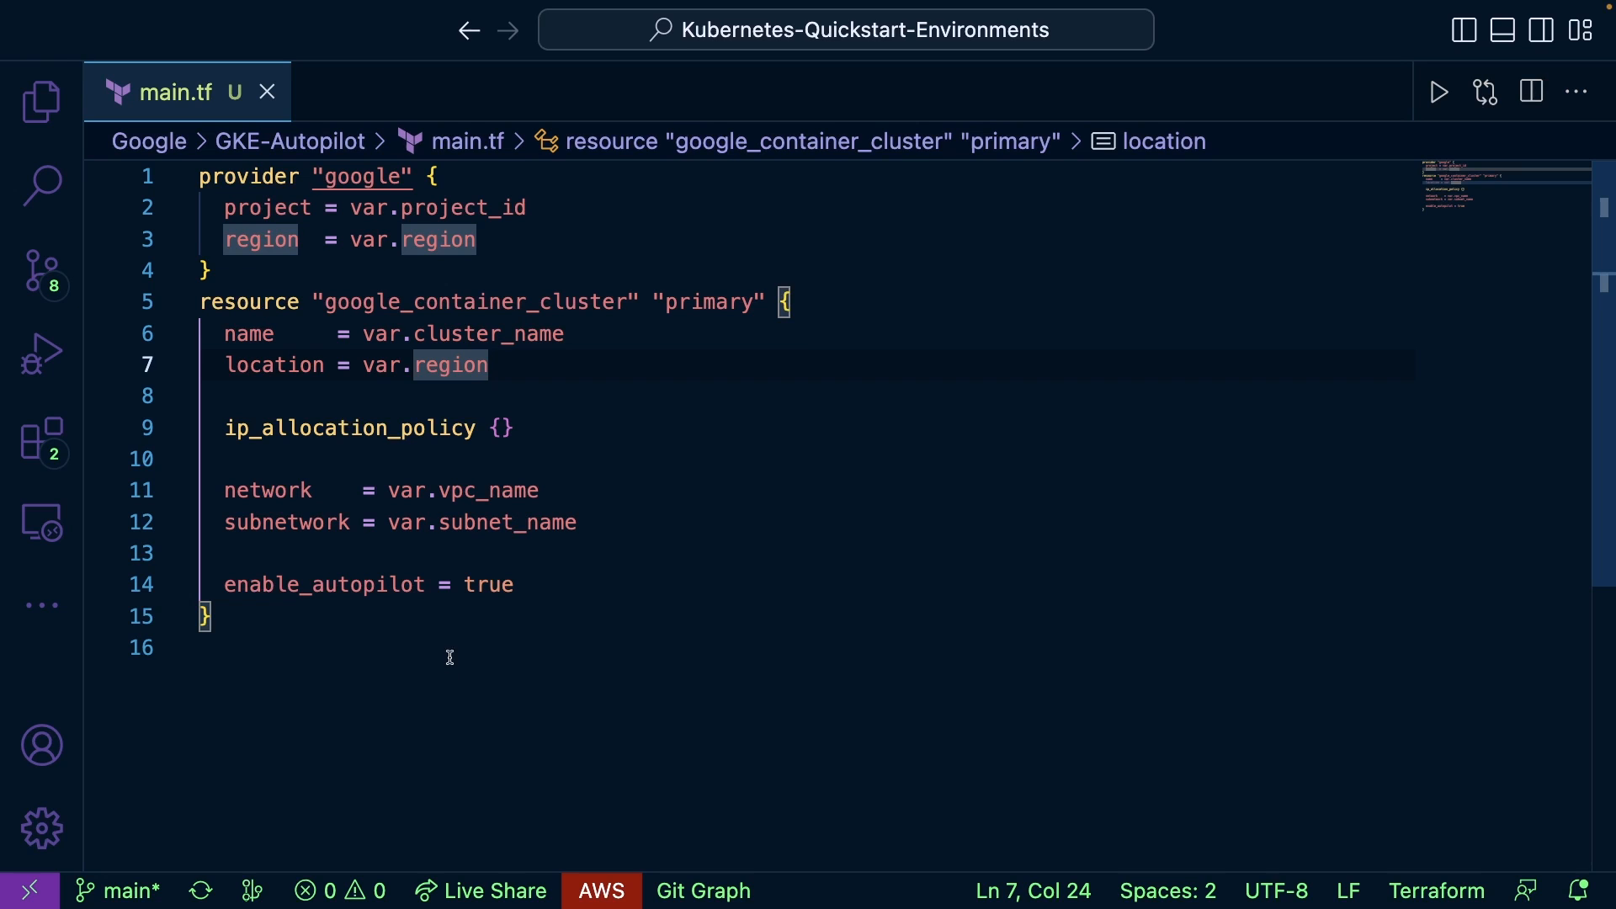
# - Select the region variable in the Terraform config and scroll through the apply plan output
pyautogui.doubleClick(325, 584)
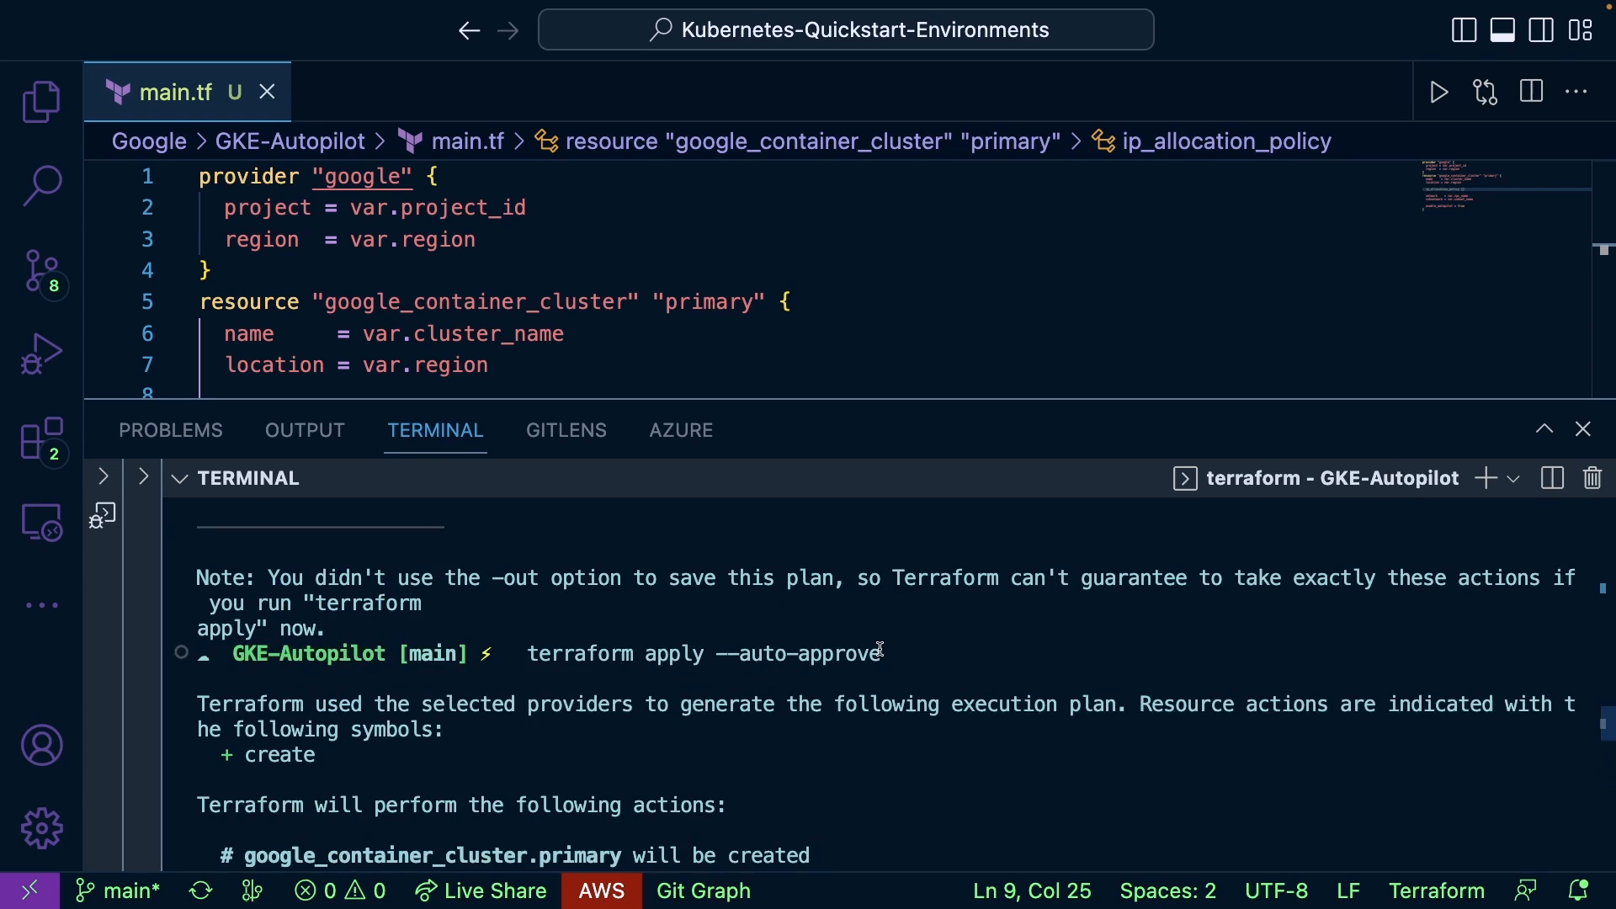
pyautogui.scroll(-3)
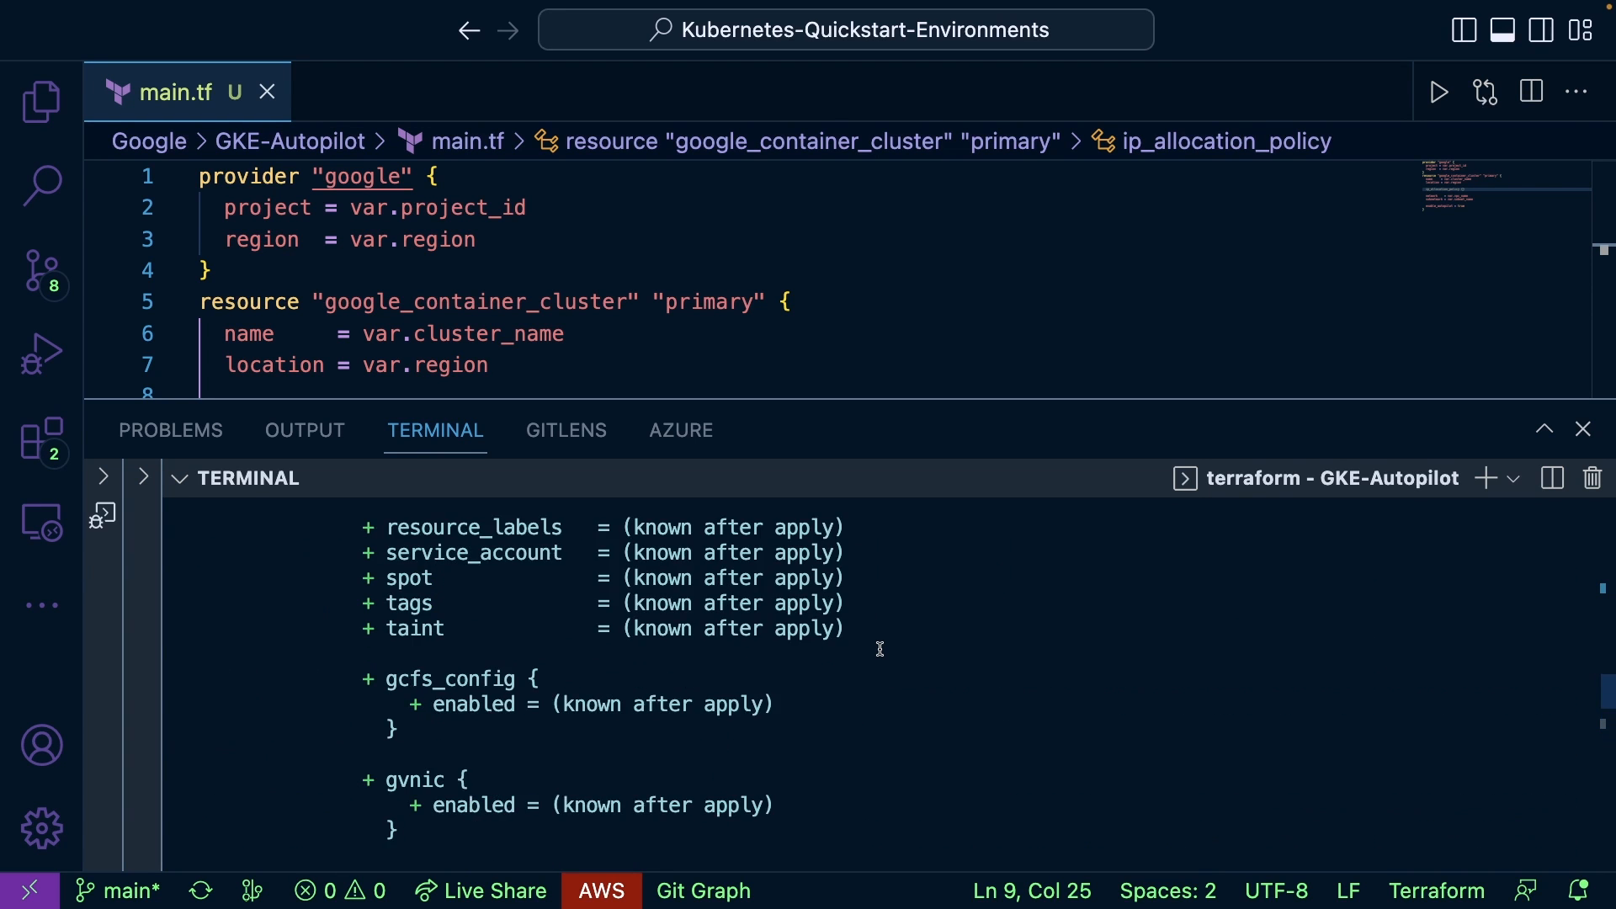
pyautogui.scroll(-3)
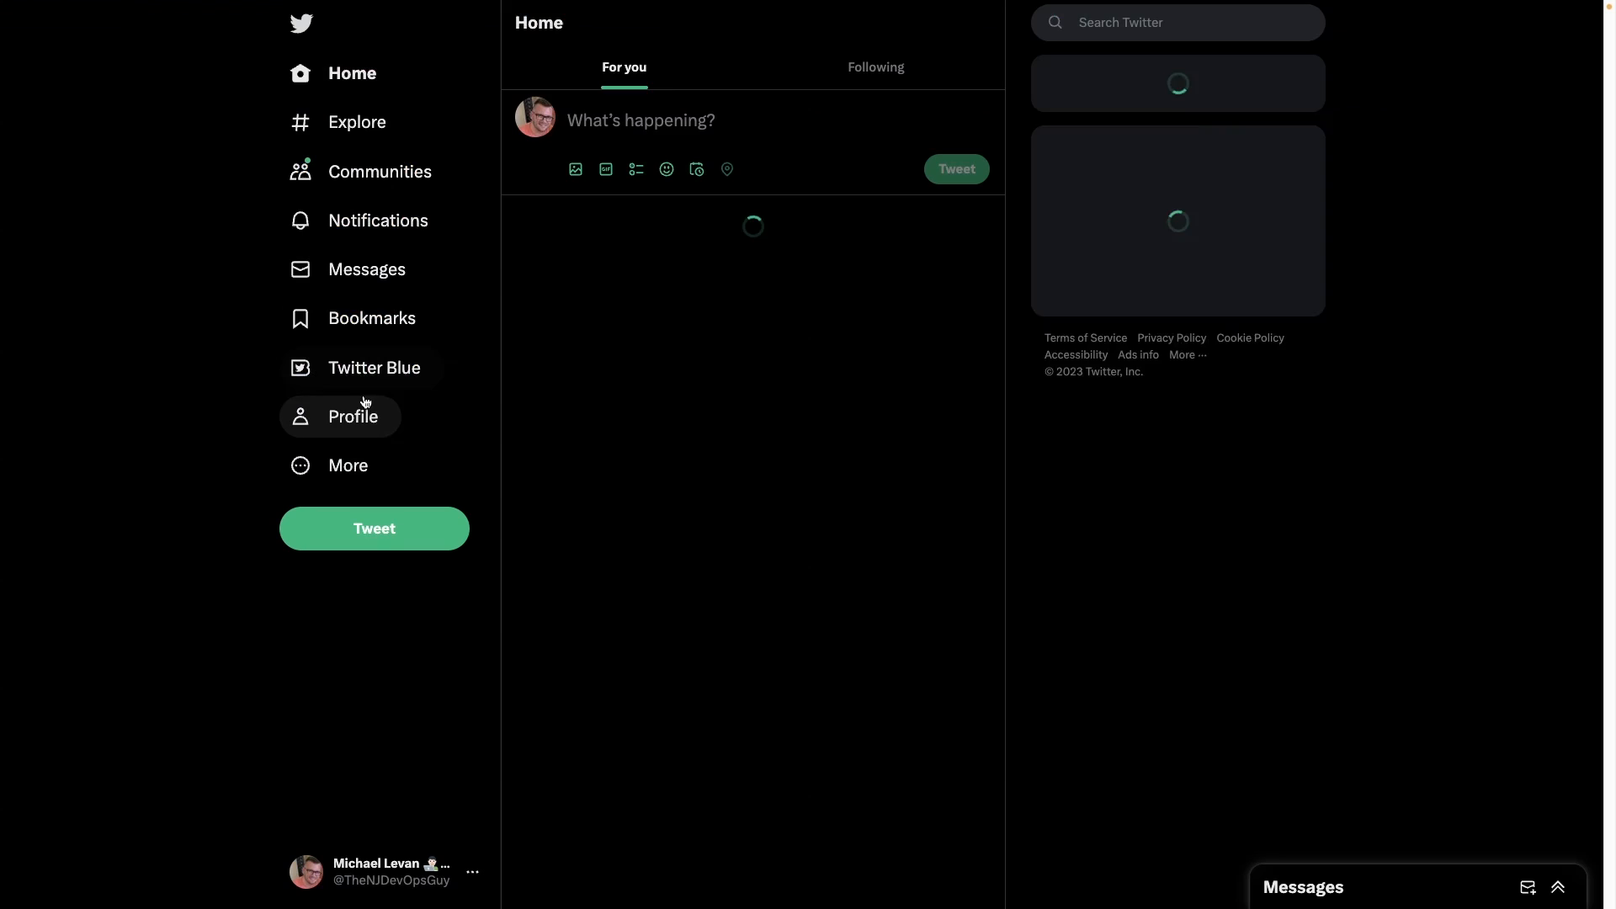
# - Find the ip_allocation_policy workaround tweet on your profile, then switch to another app
pyautogui.click(353, 417)
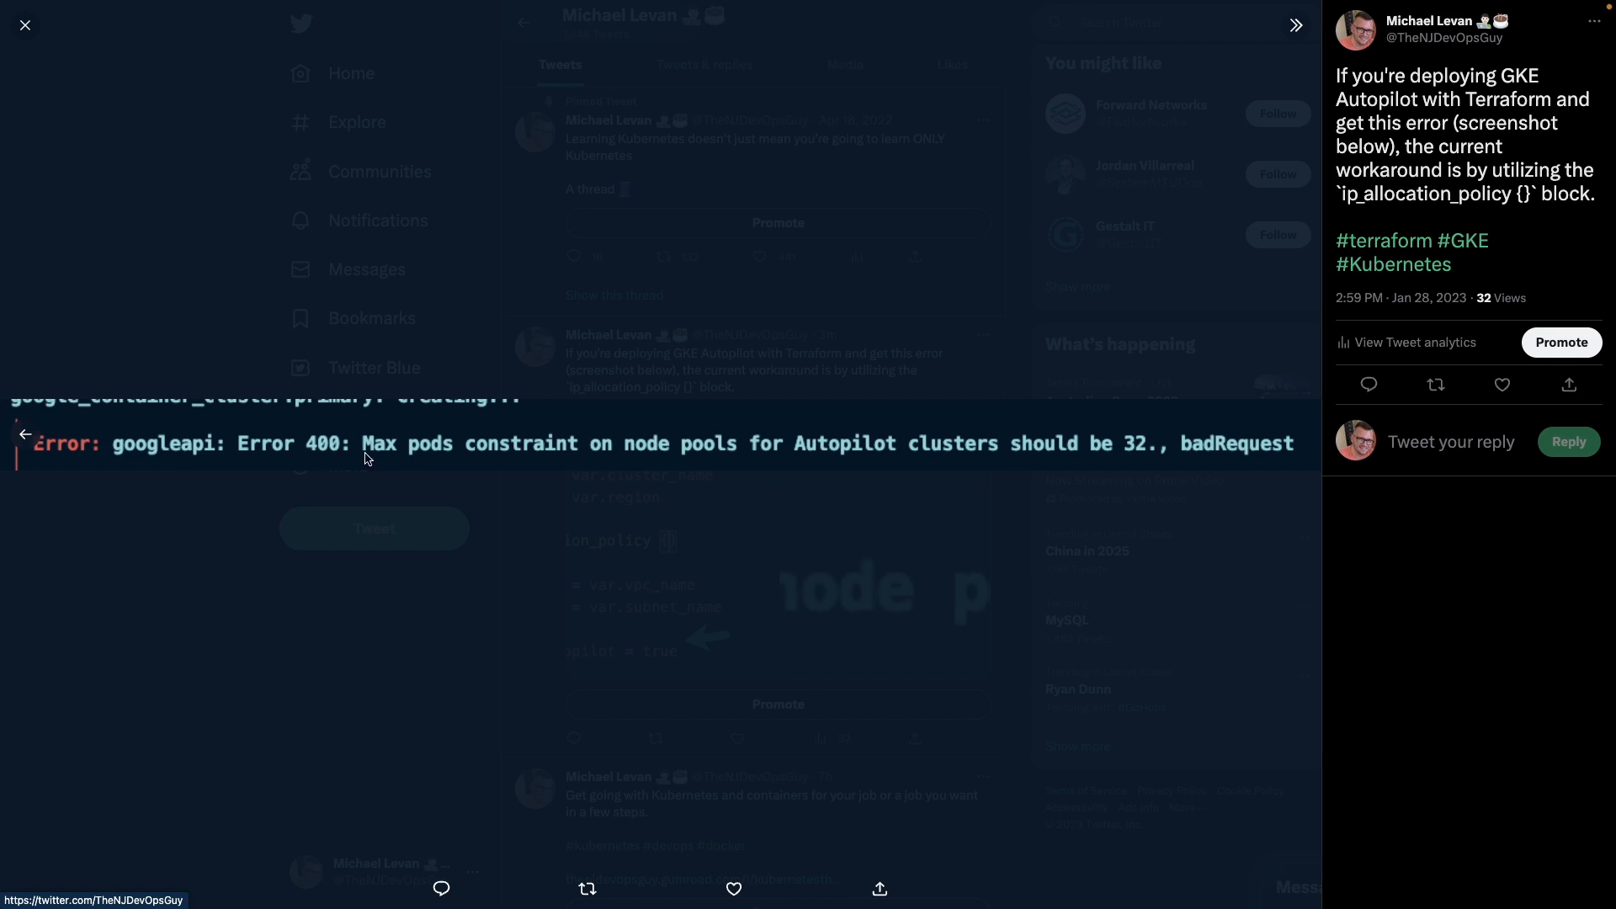
pyautogui.moveTo(707, 478)
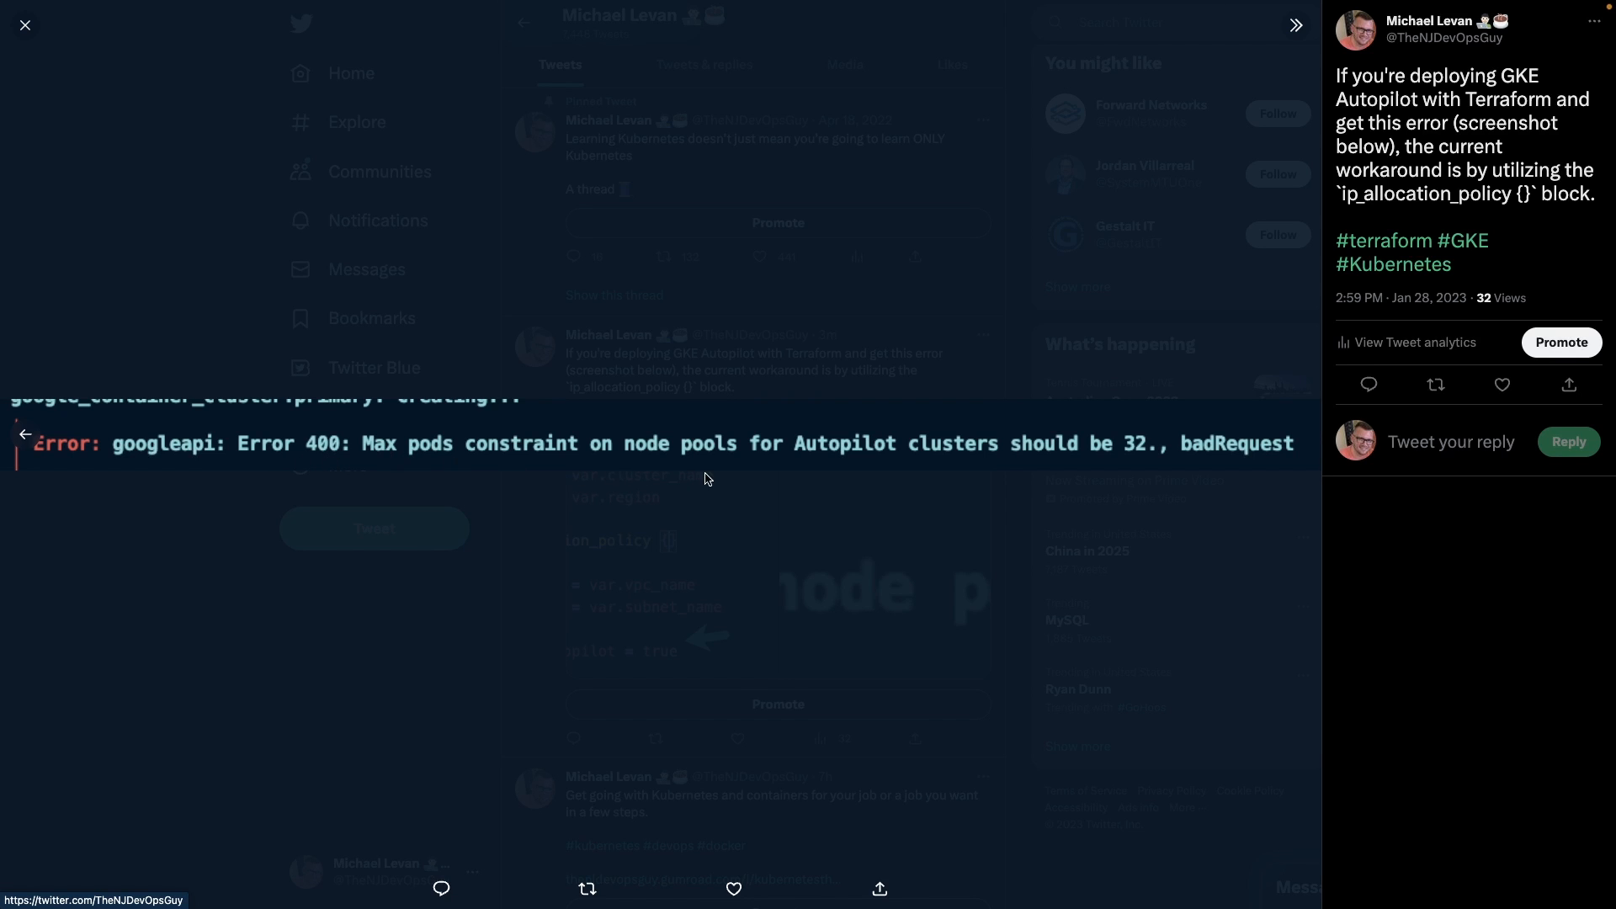
pyautogui.moveTo(1152, 474)
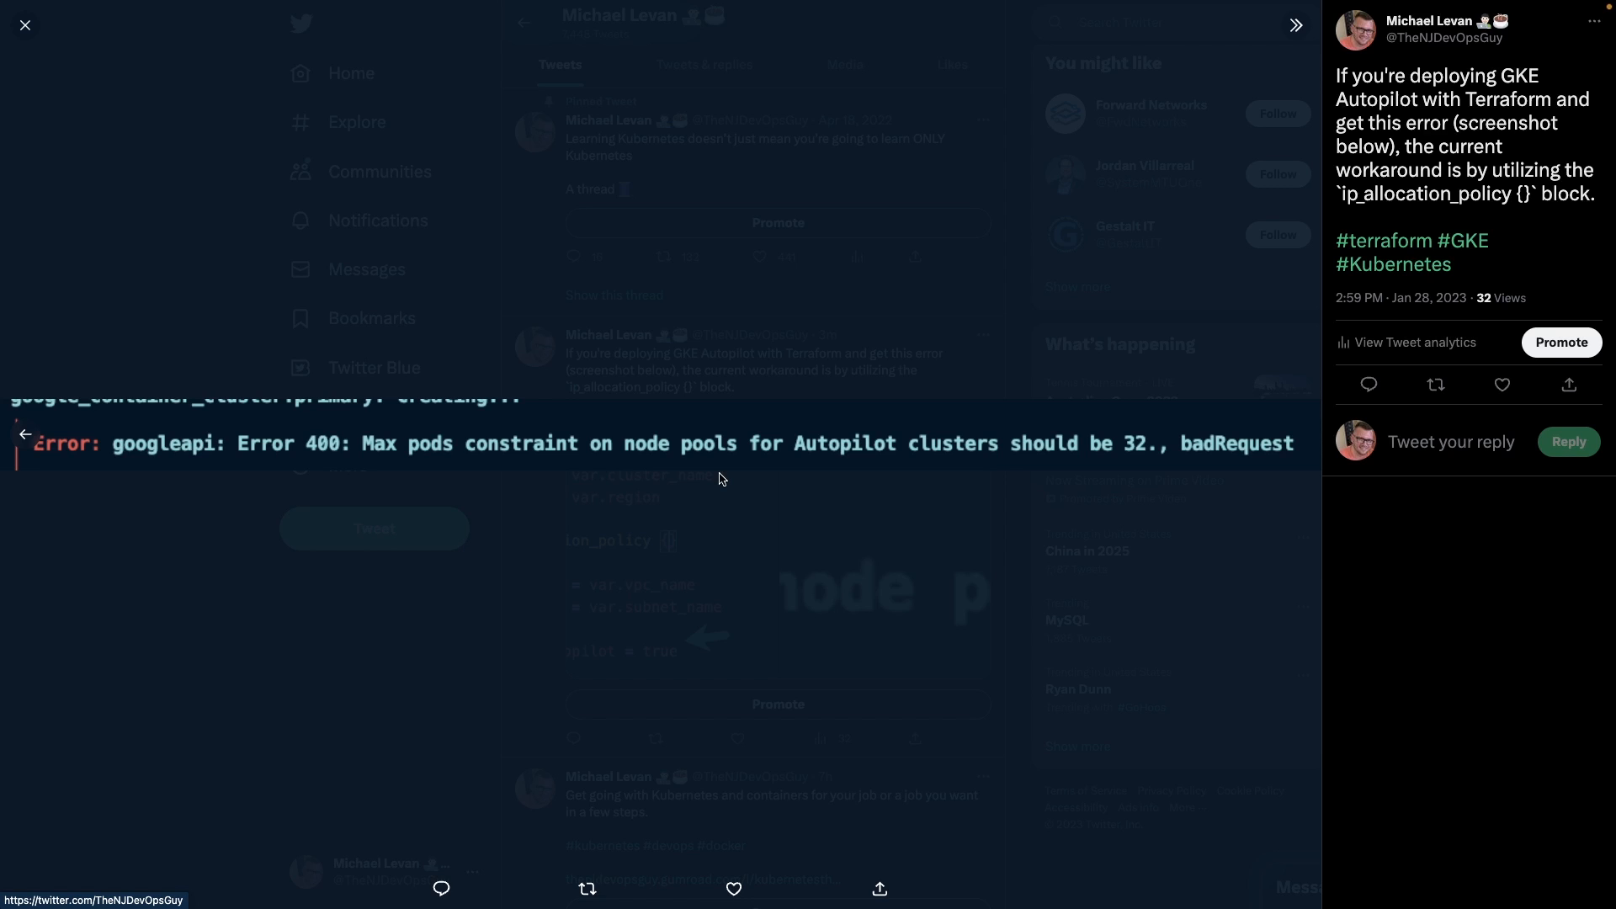
pyautogui.moveTo(750, 490)
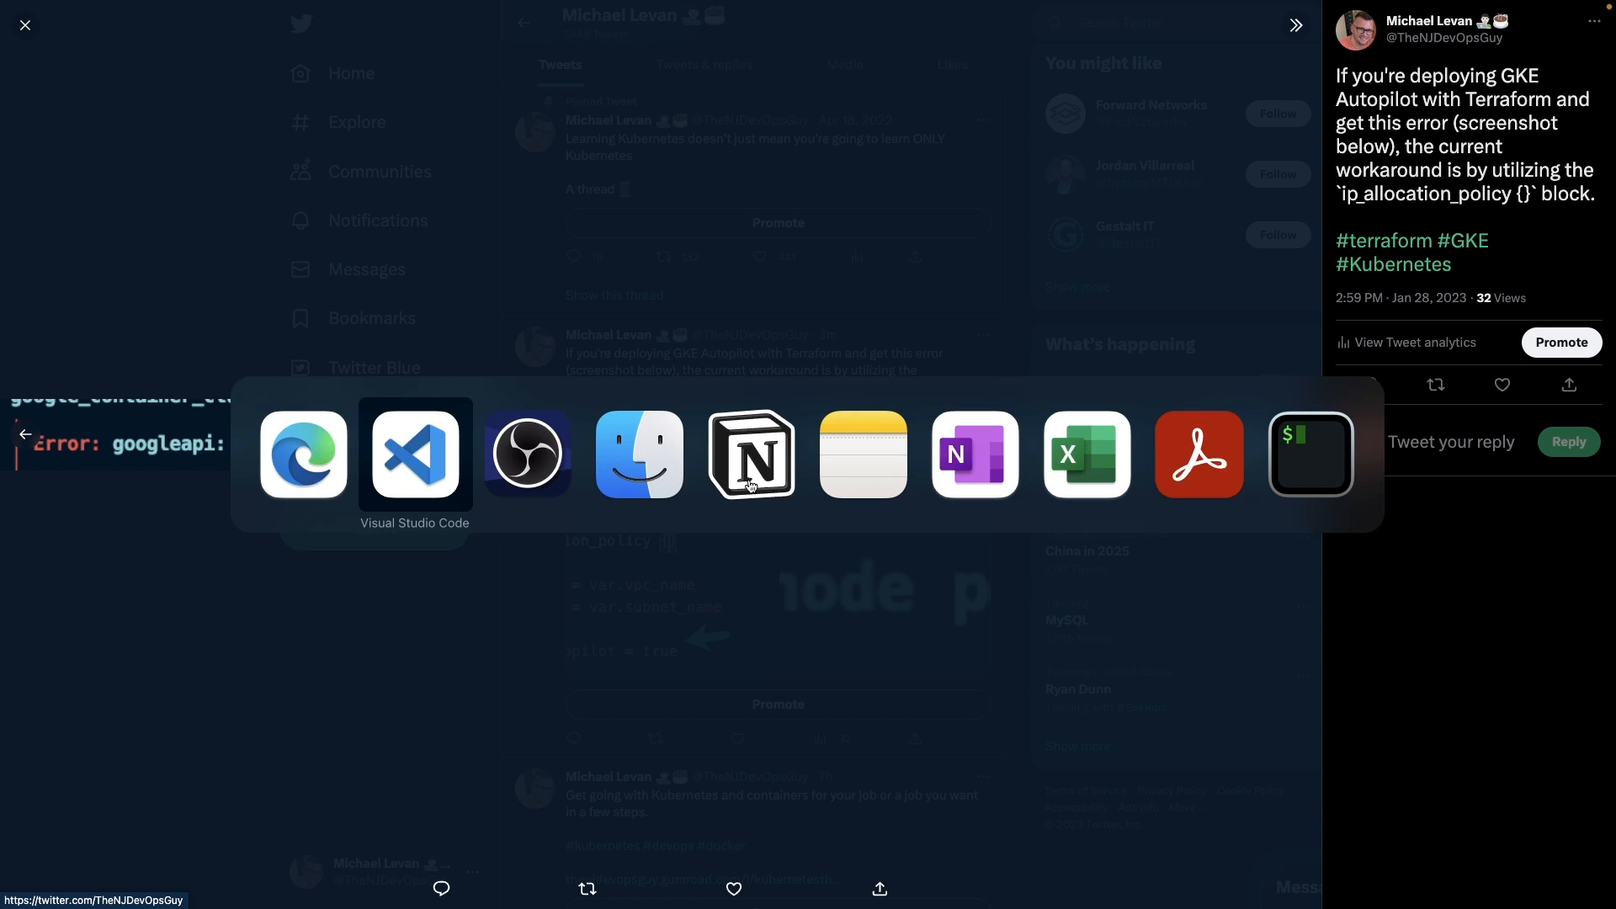
pyautogui.click(414, 453)
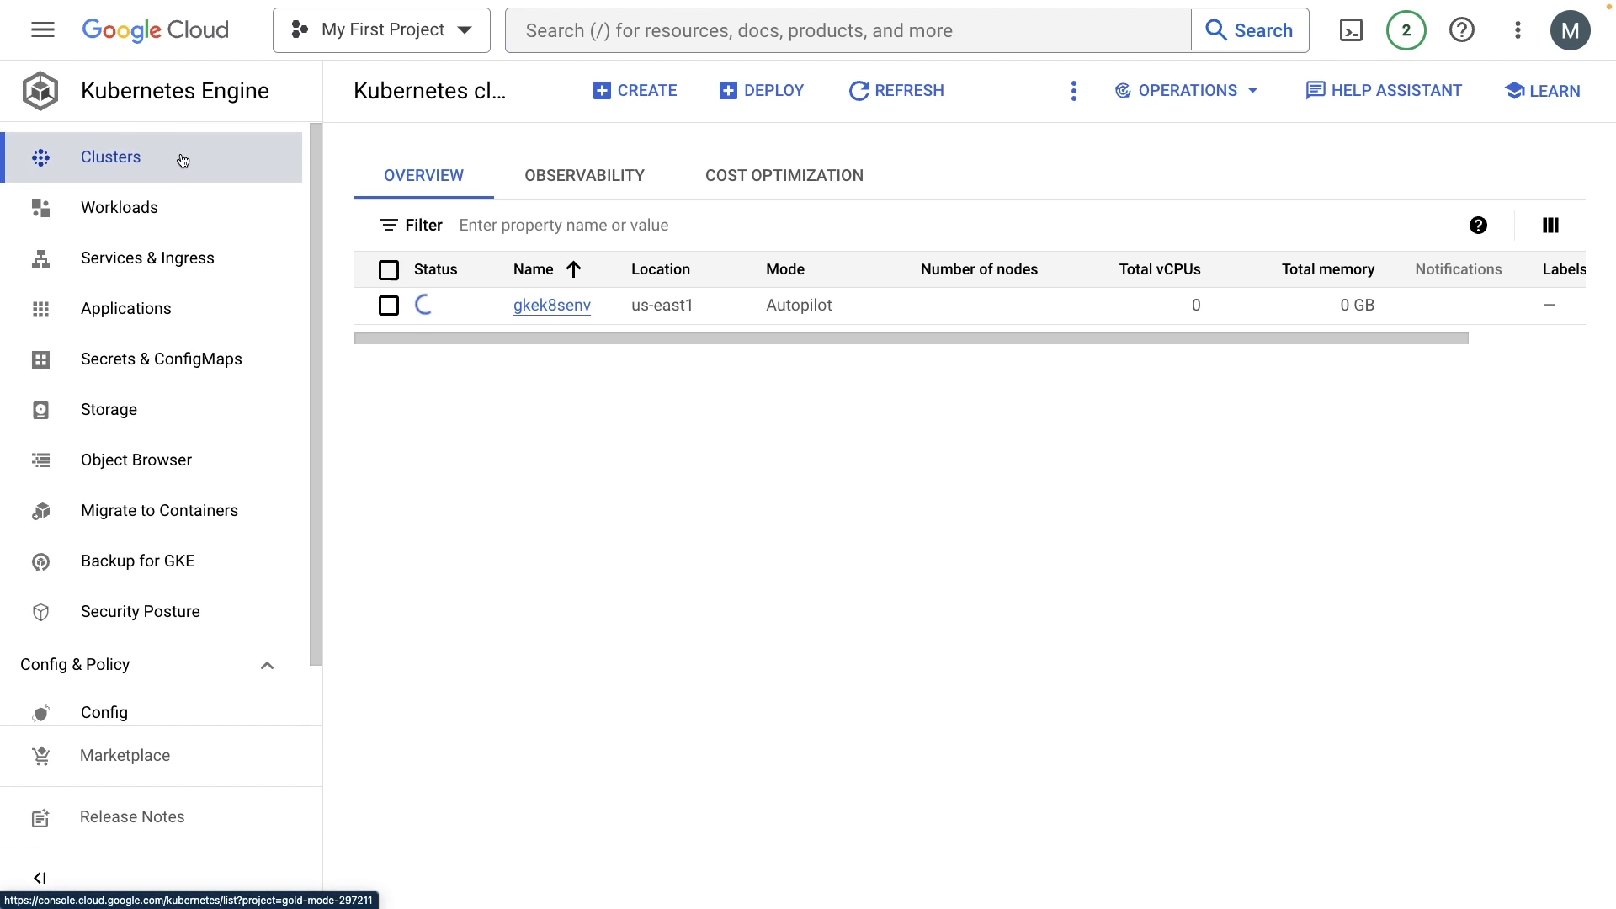
# - Start an Autopilot cluster named autopilottest01 in us-east1 and advance to Networking
pyautogui.click(635, 91)
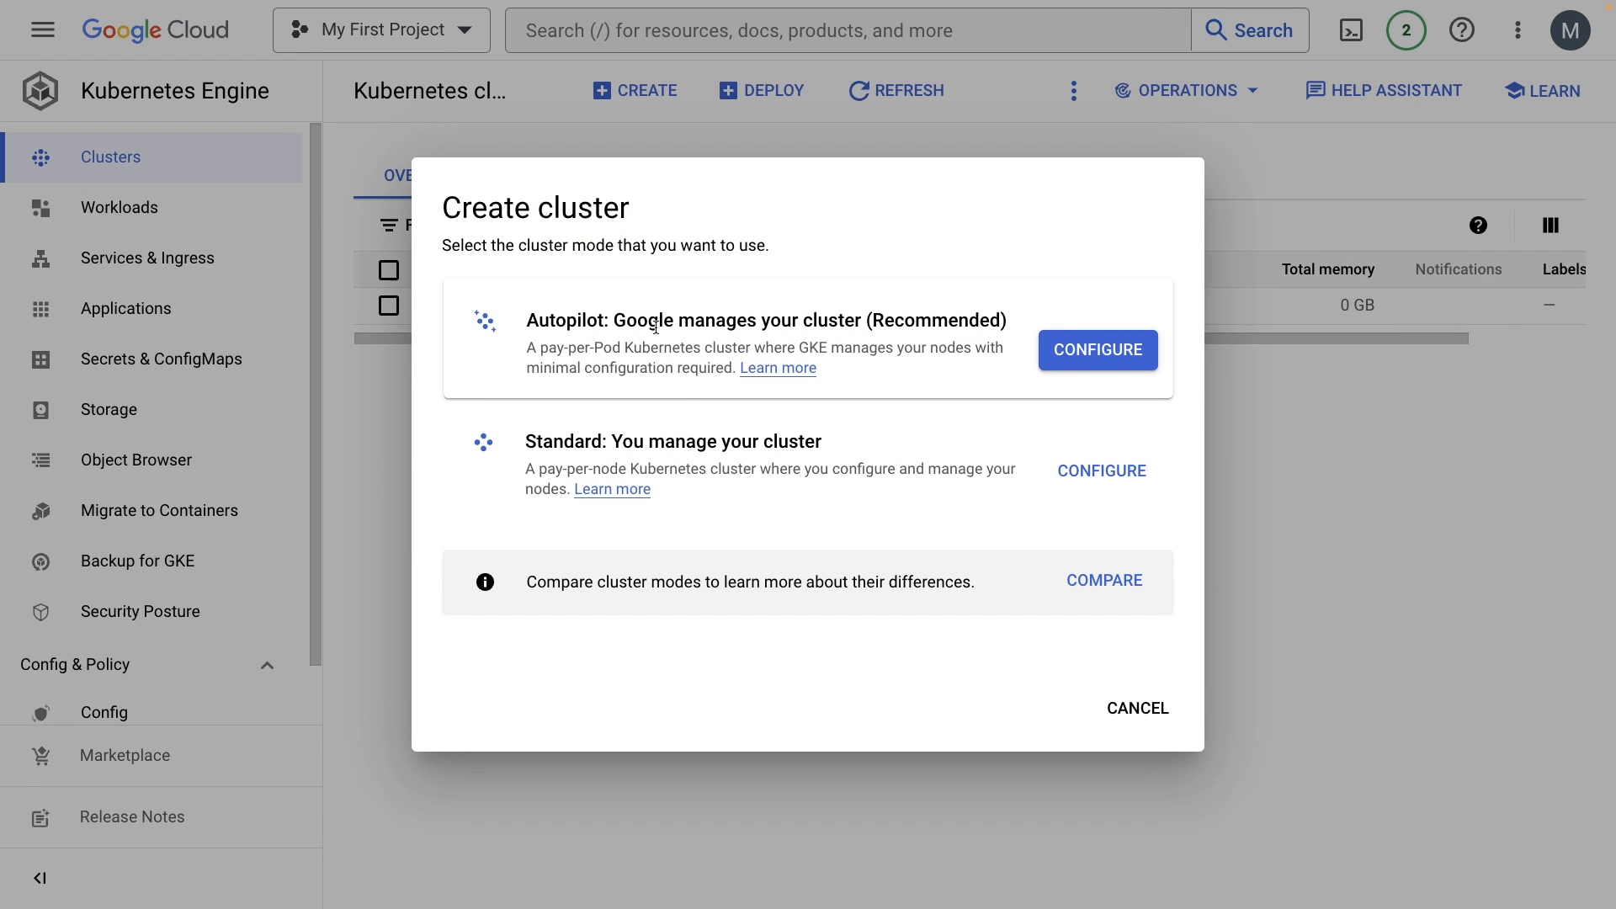
pyautogui.moveTo(722, 462)
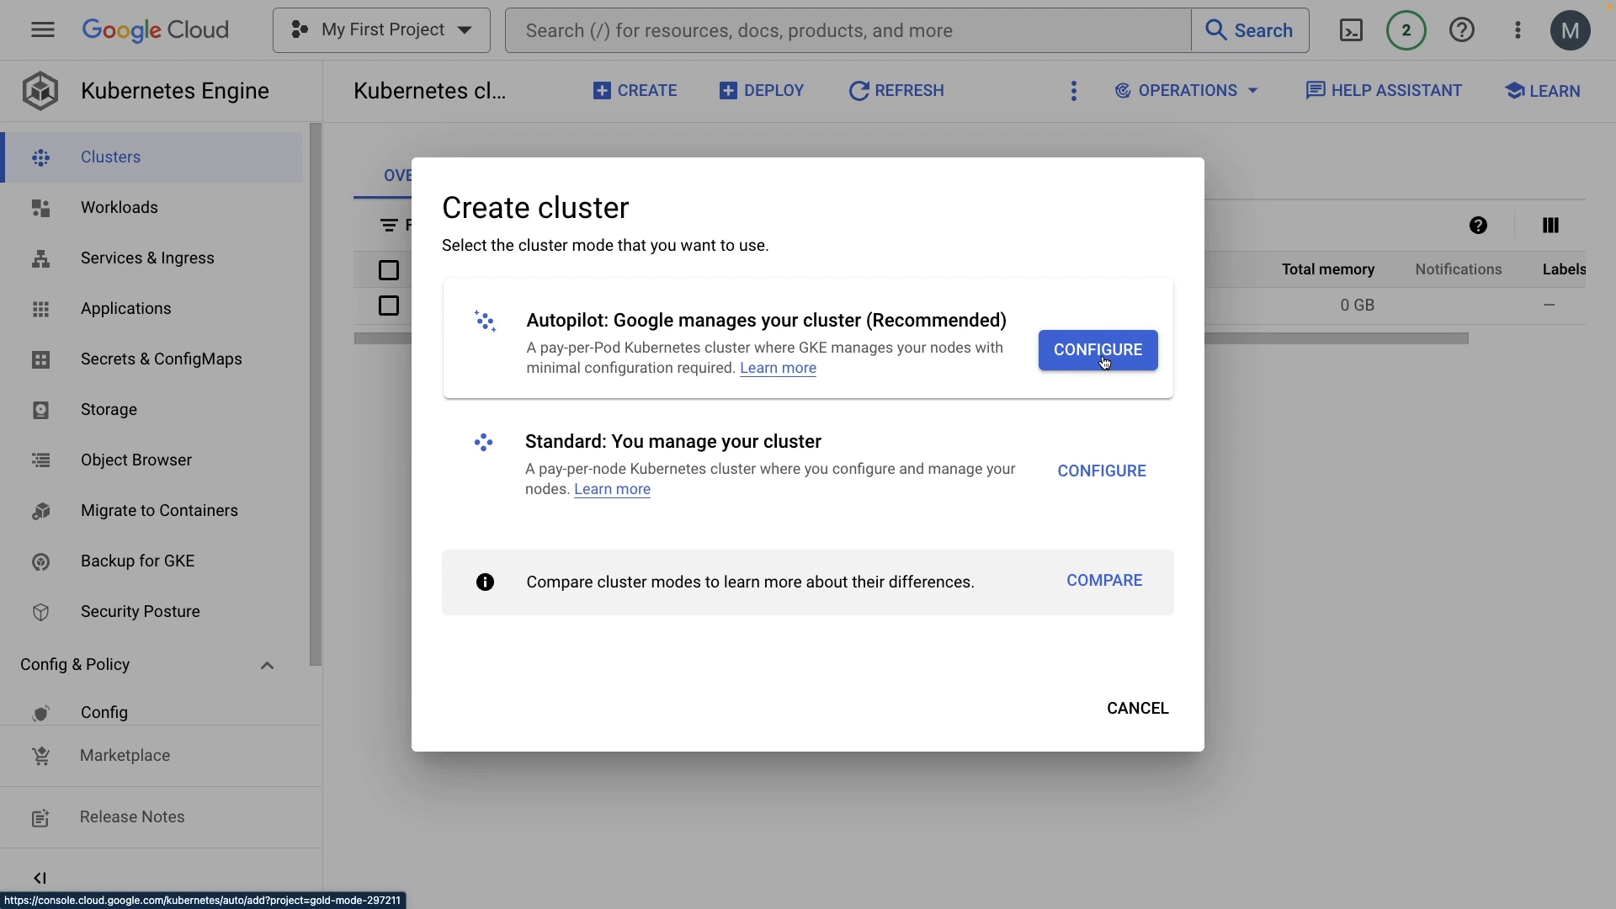
pyautogui.click(1096, 349)
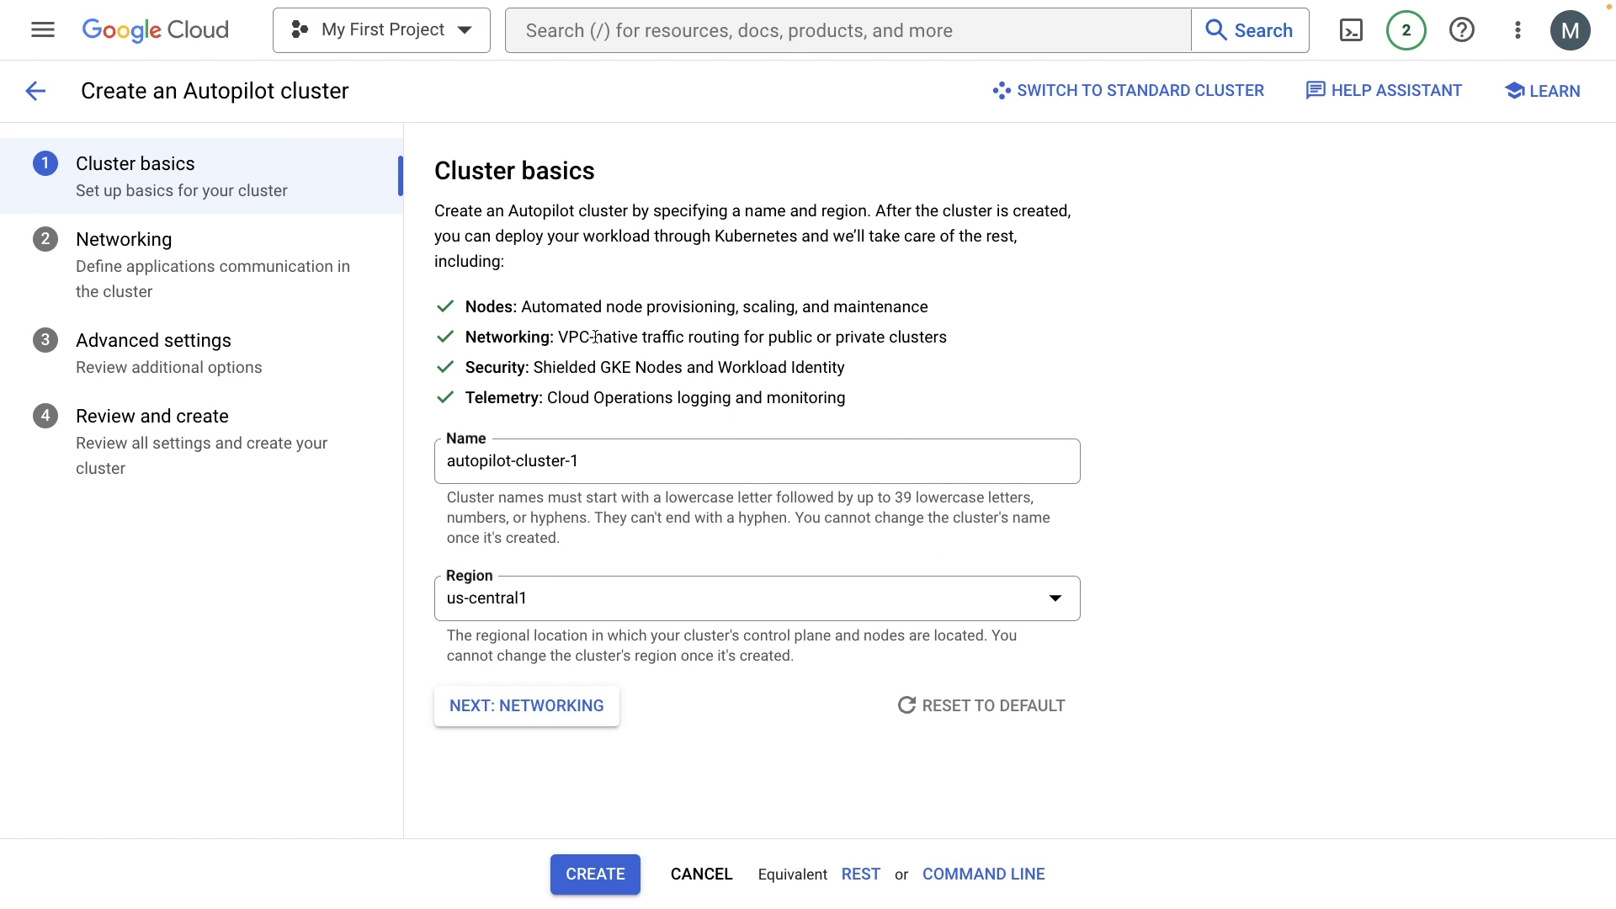
pyautogui.tripleClick(513, 461)
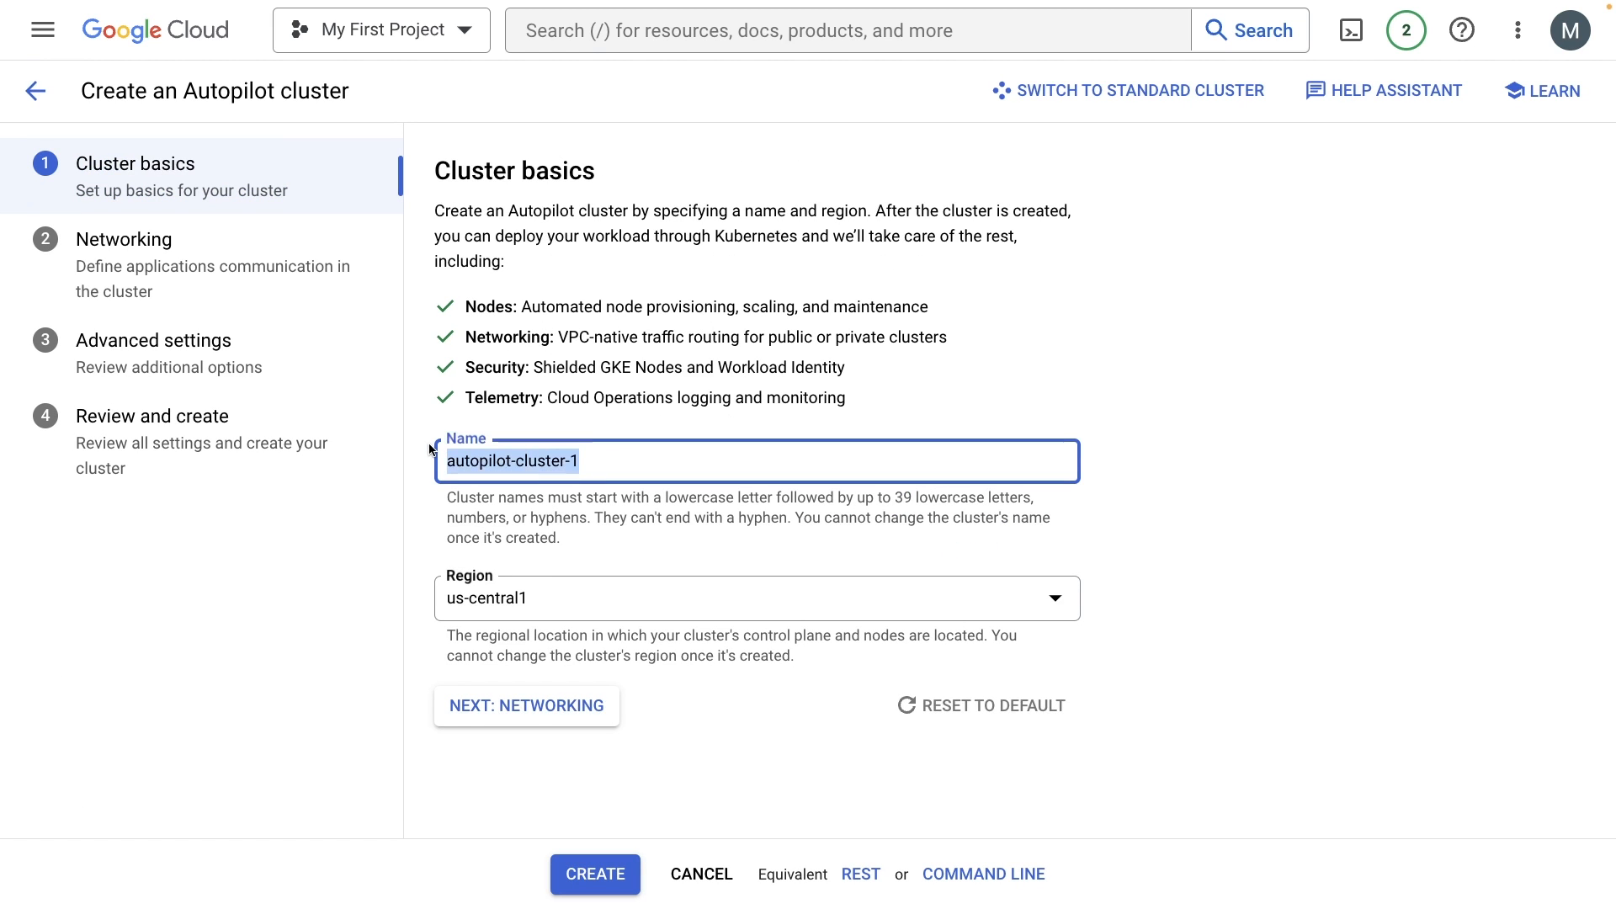
pyautogui.write('autopi')
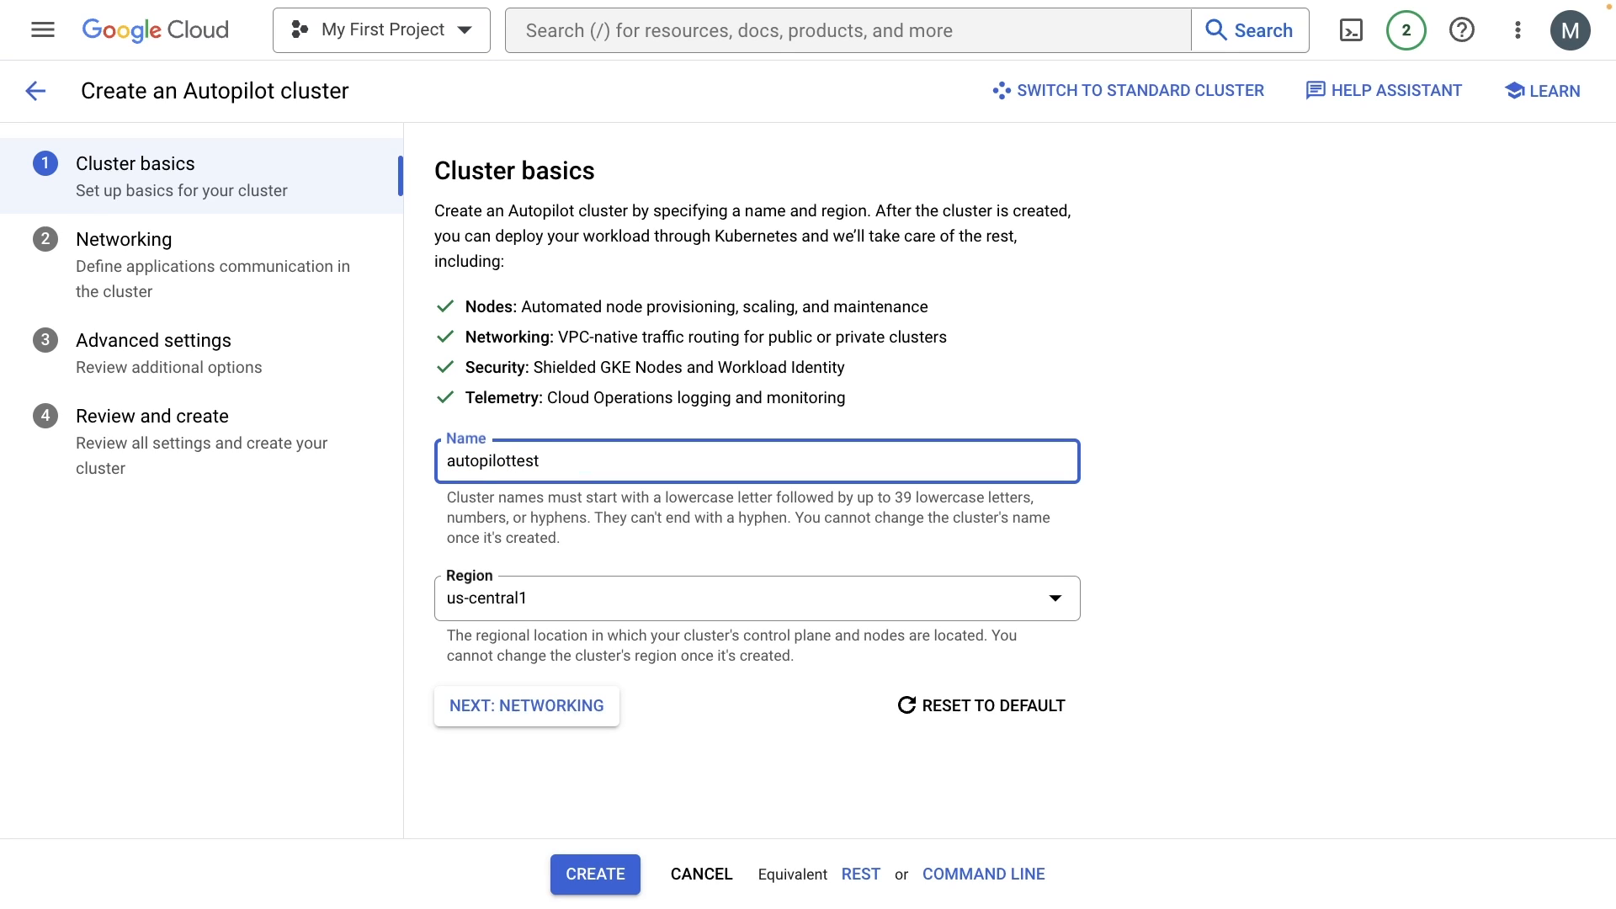
pyautogui.click(756, 598)
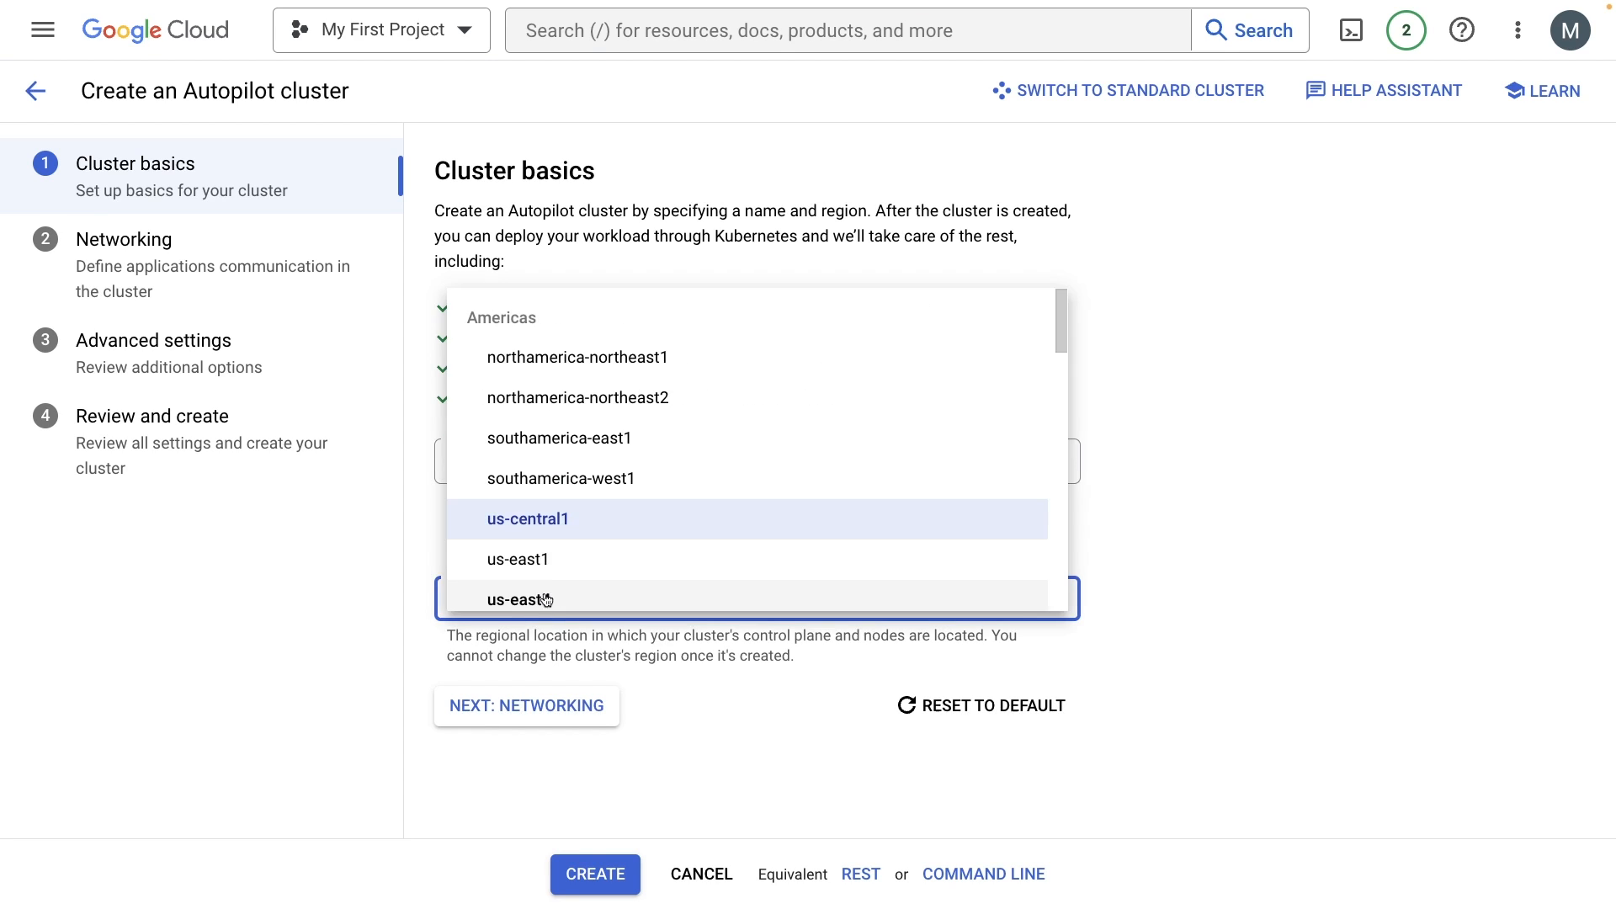
pyautogui.click(519, 559)
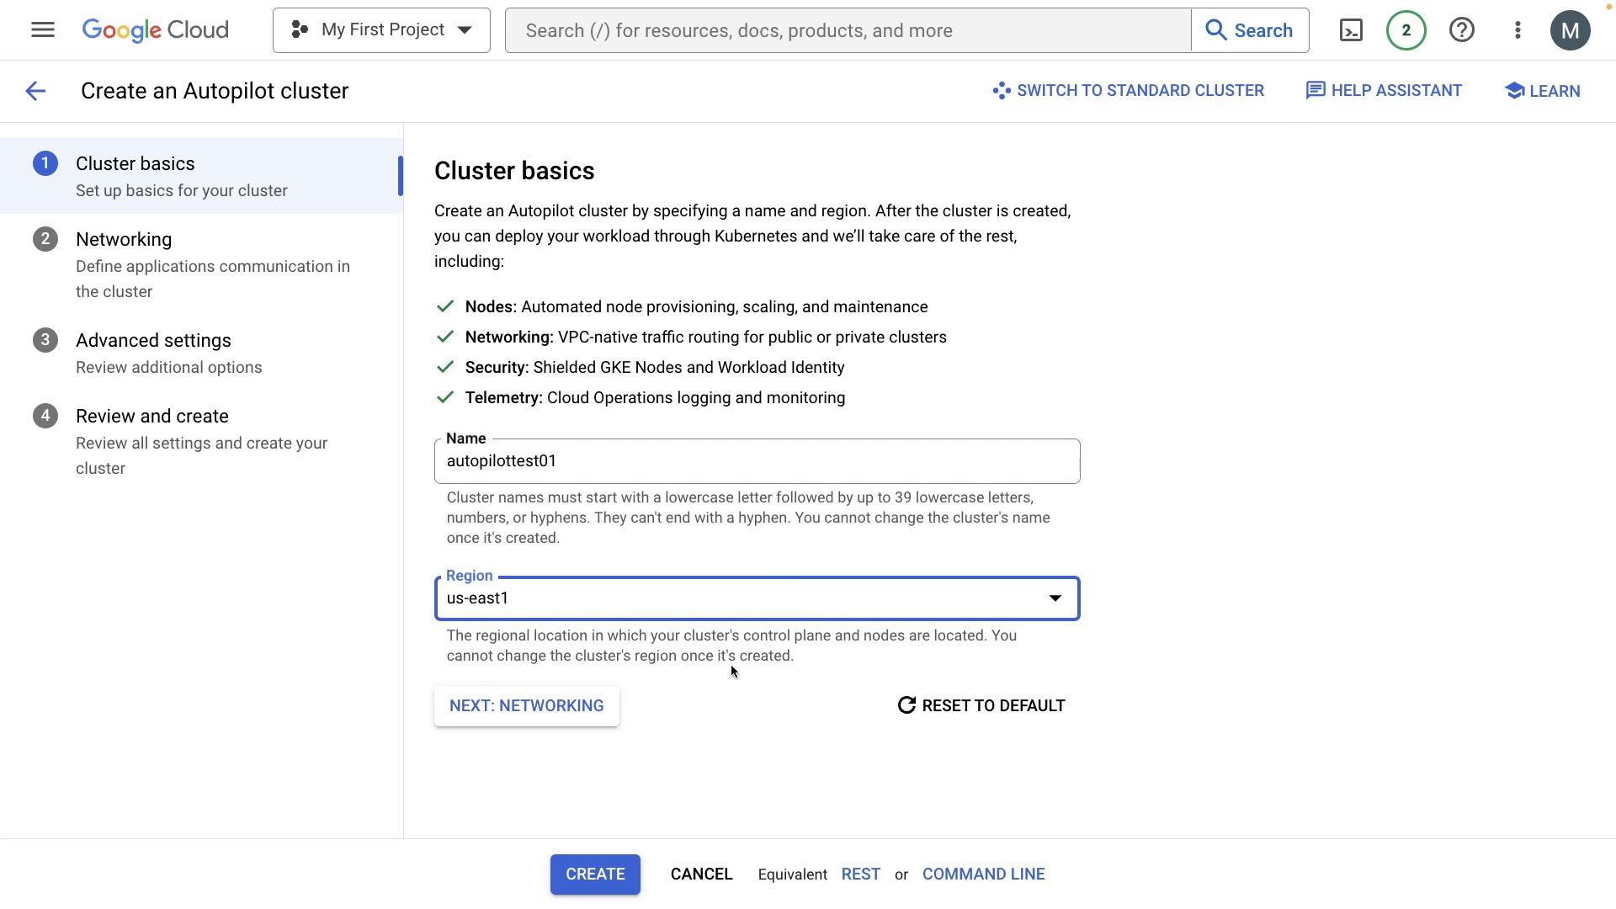
pyautogui.click(525, 706)
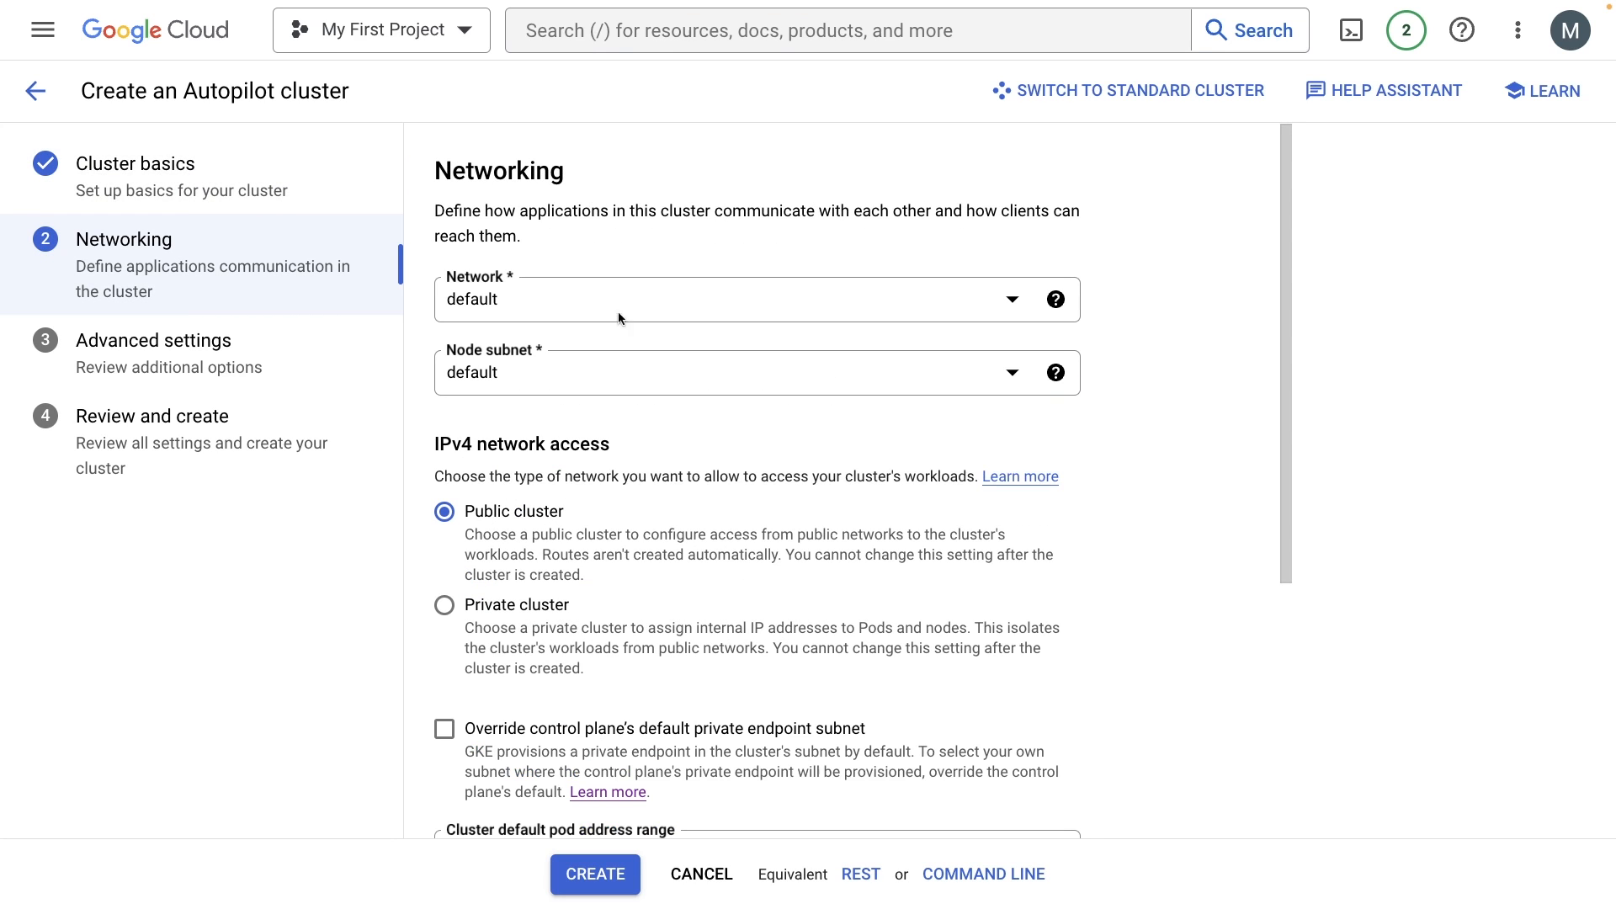
# - Keep the default node subnet and scroll through the networking options
pyautogui.click(754, 299)
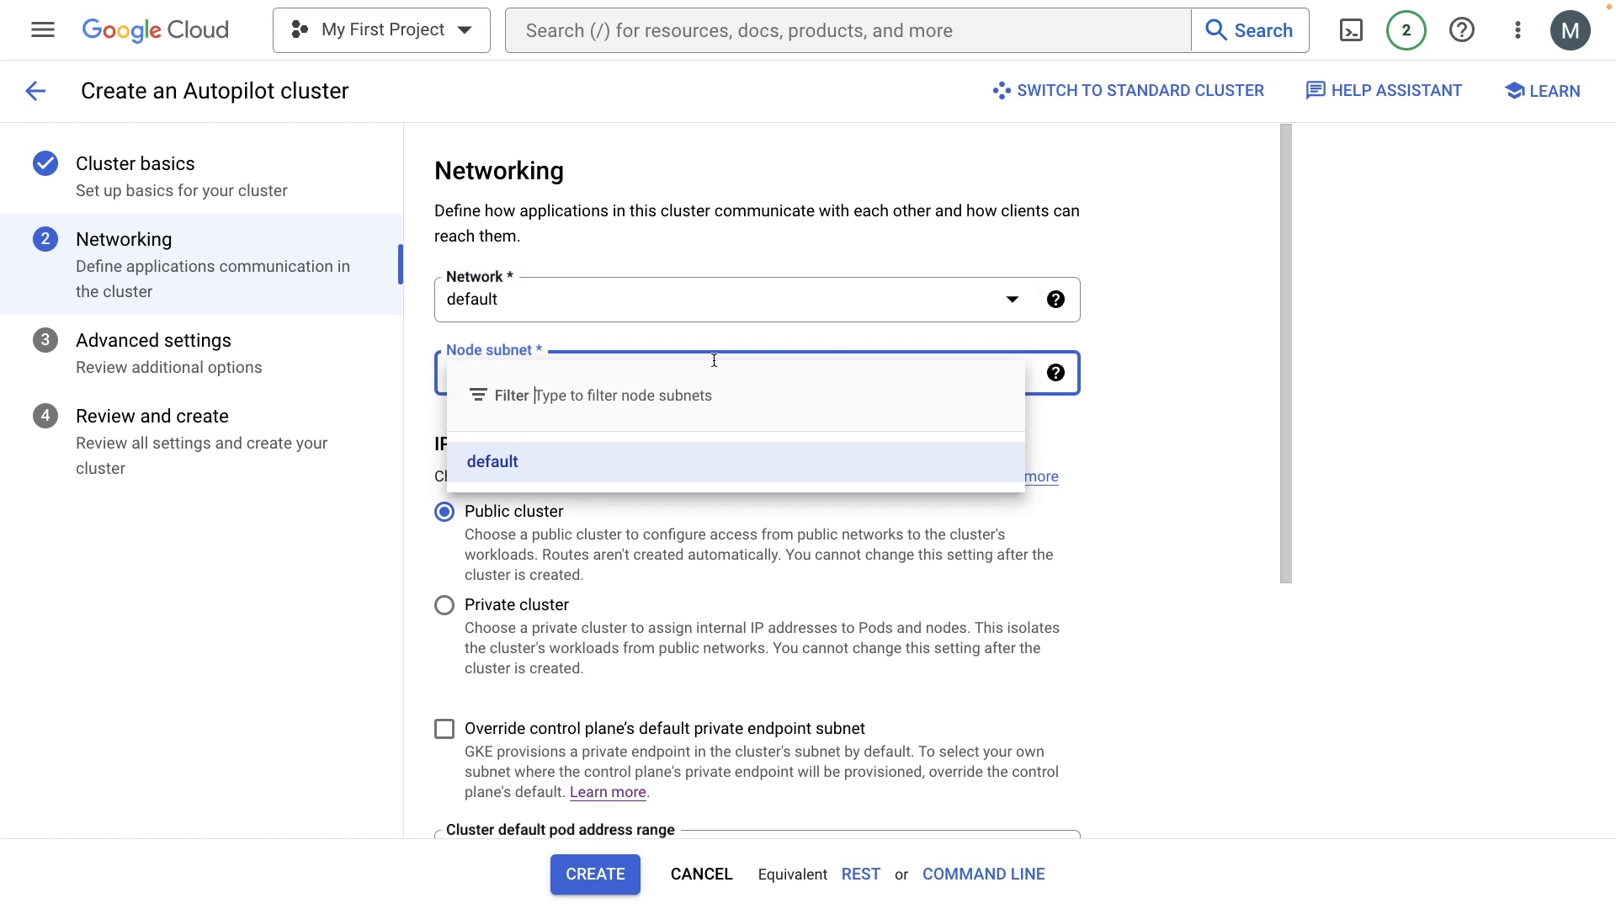
pyautogui.click(492, 462)
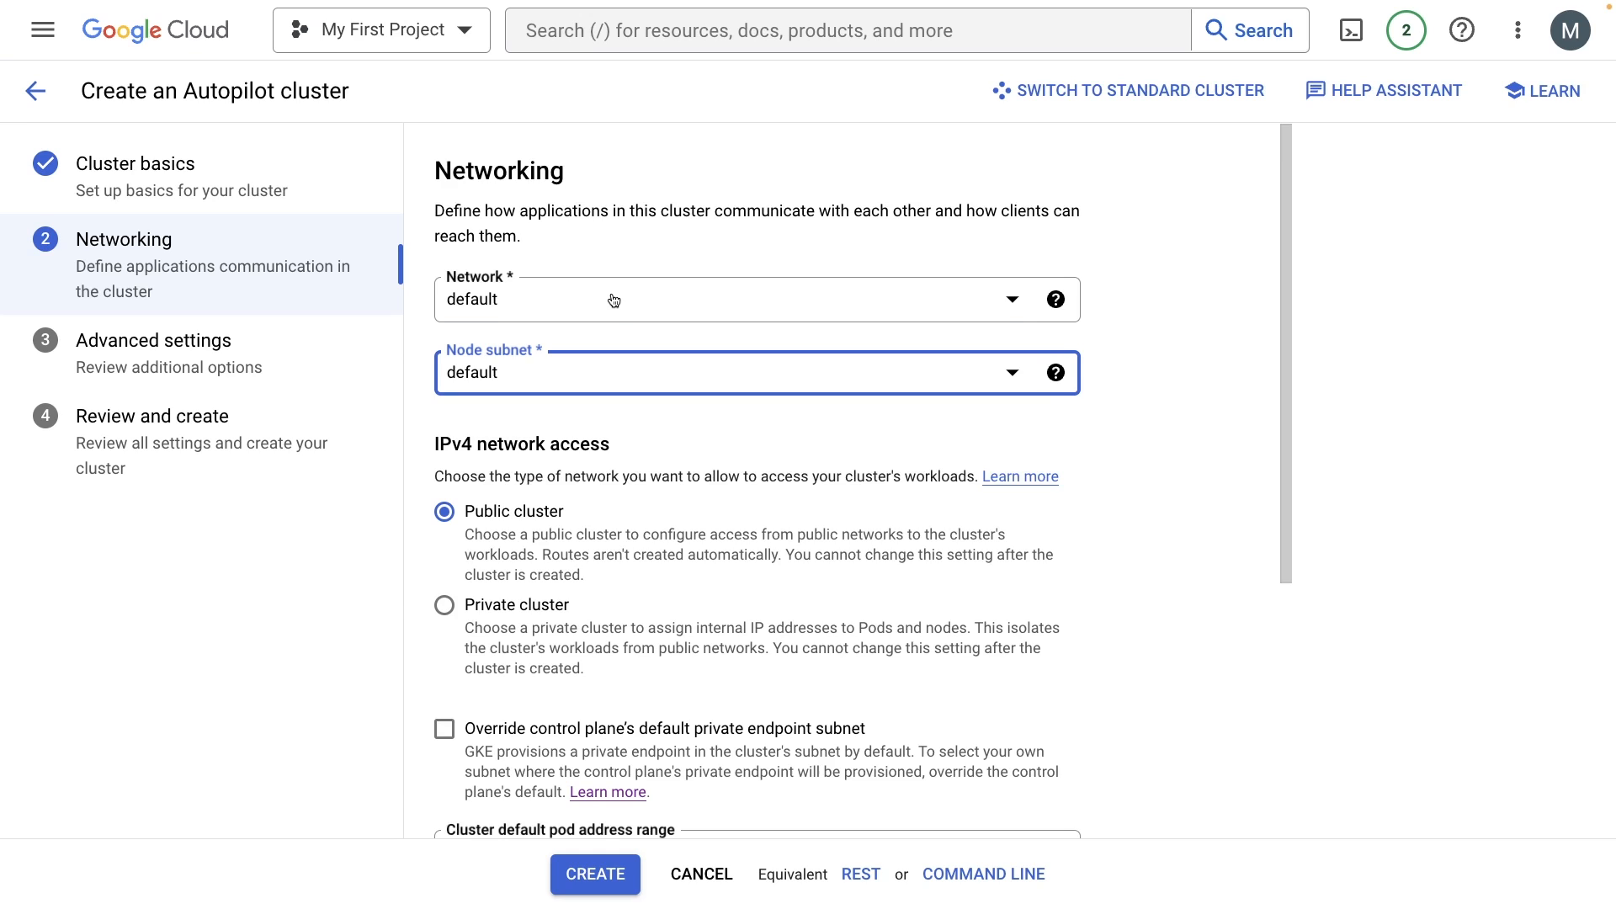
pyautogui.scroll(-3)
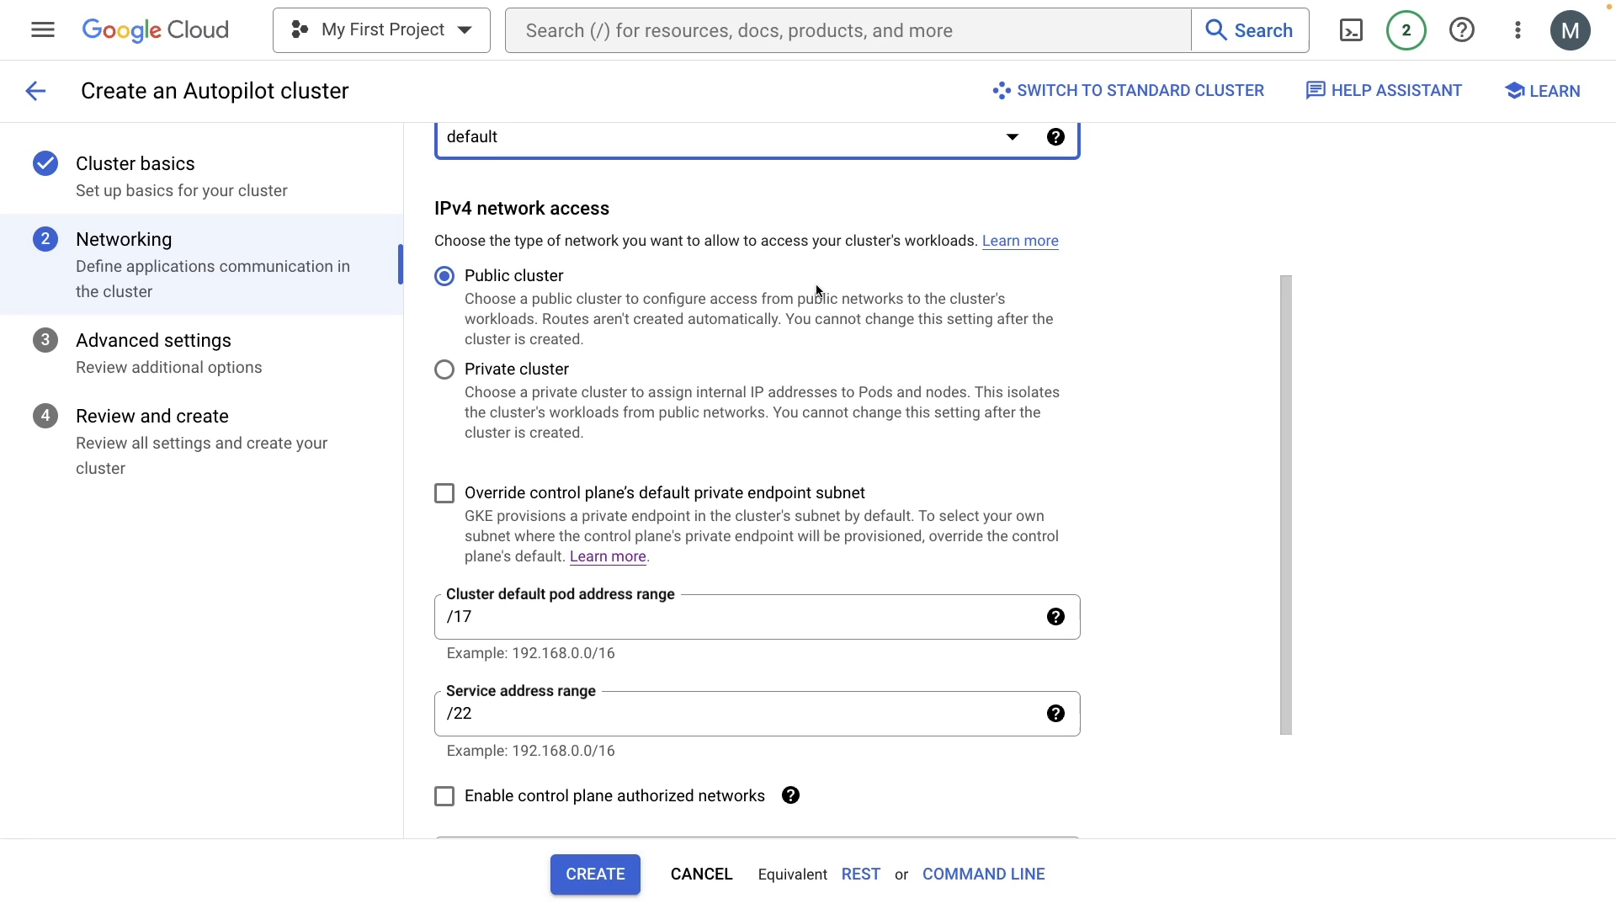
pyautogui.moveTo(484, 373)
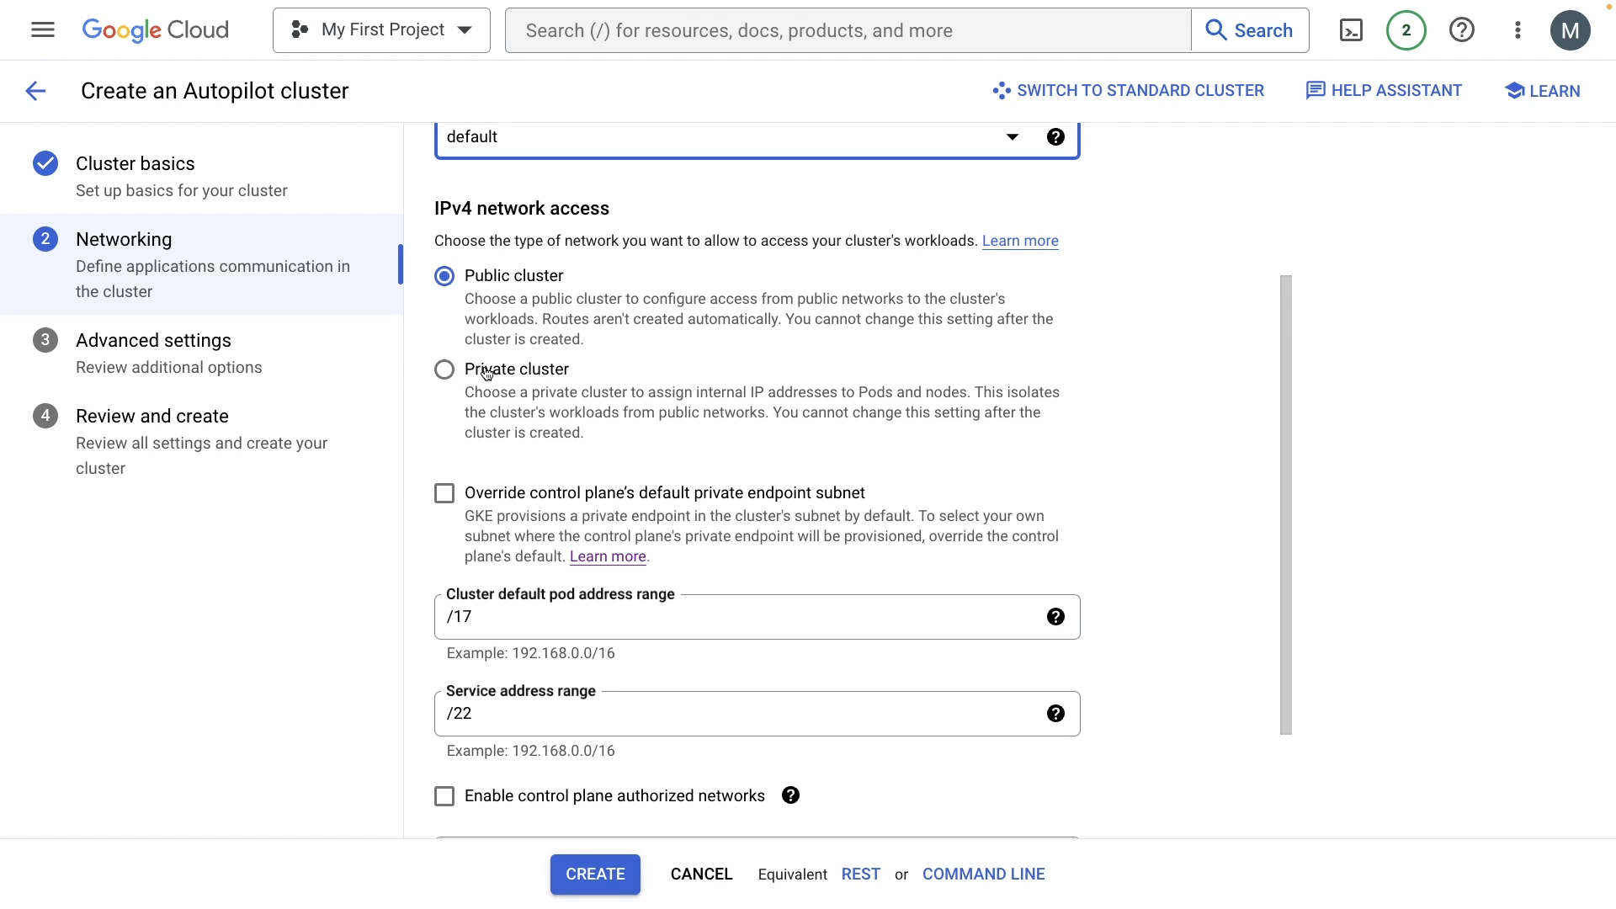
pyautogui.moveTo(487, 371)
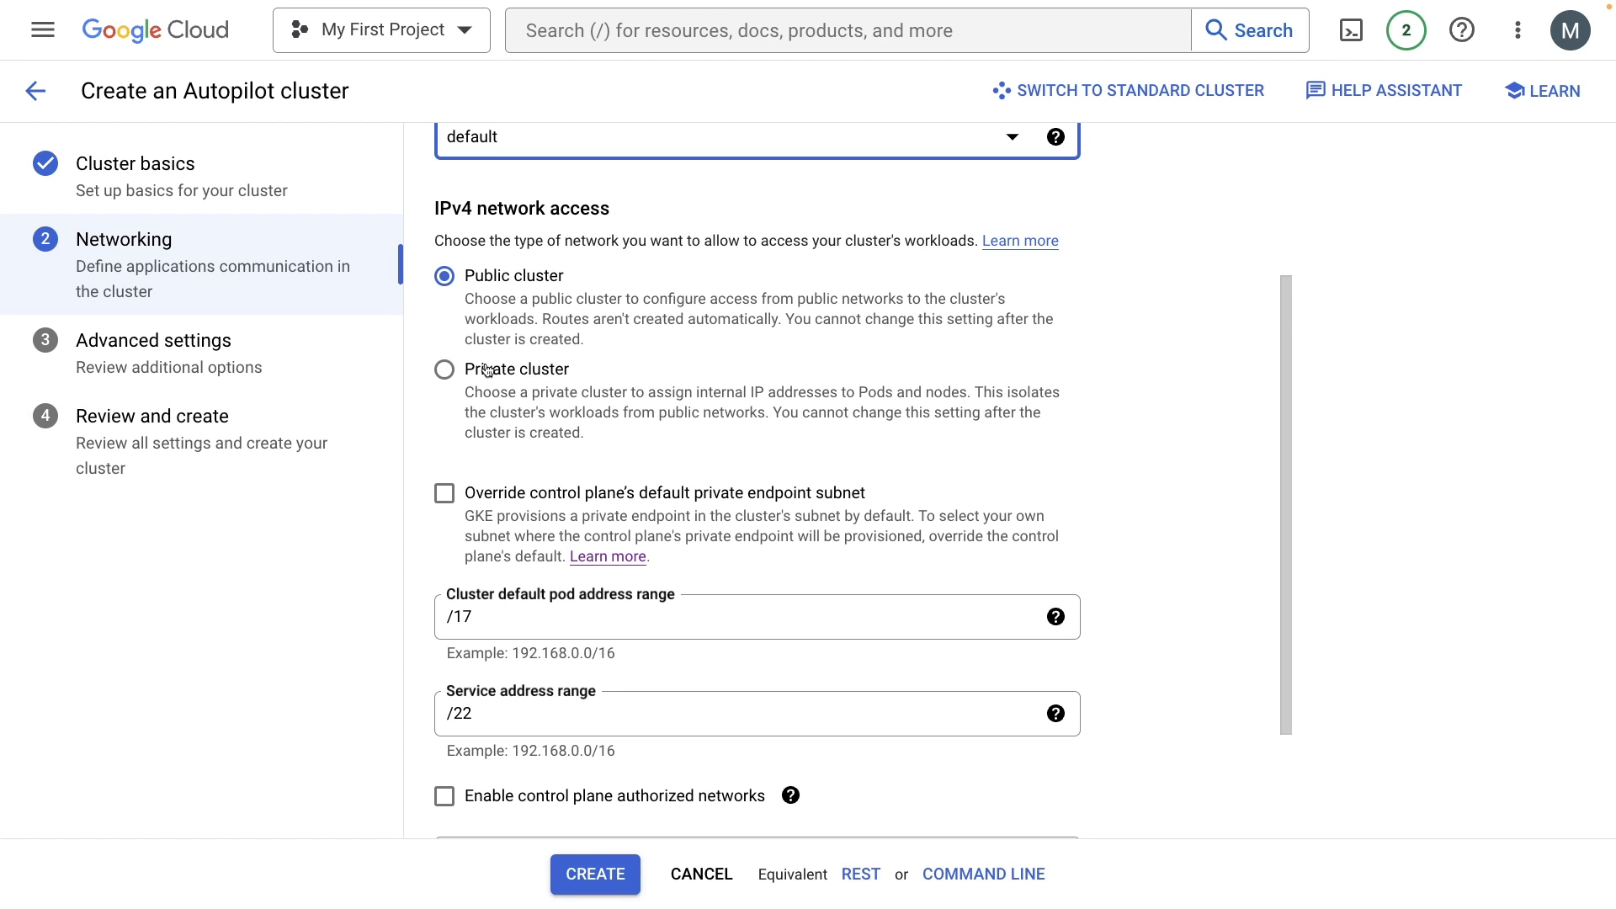
pyautogui.moveTo(698, 269)
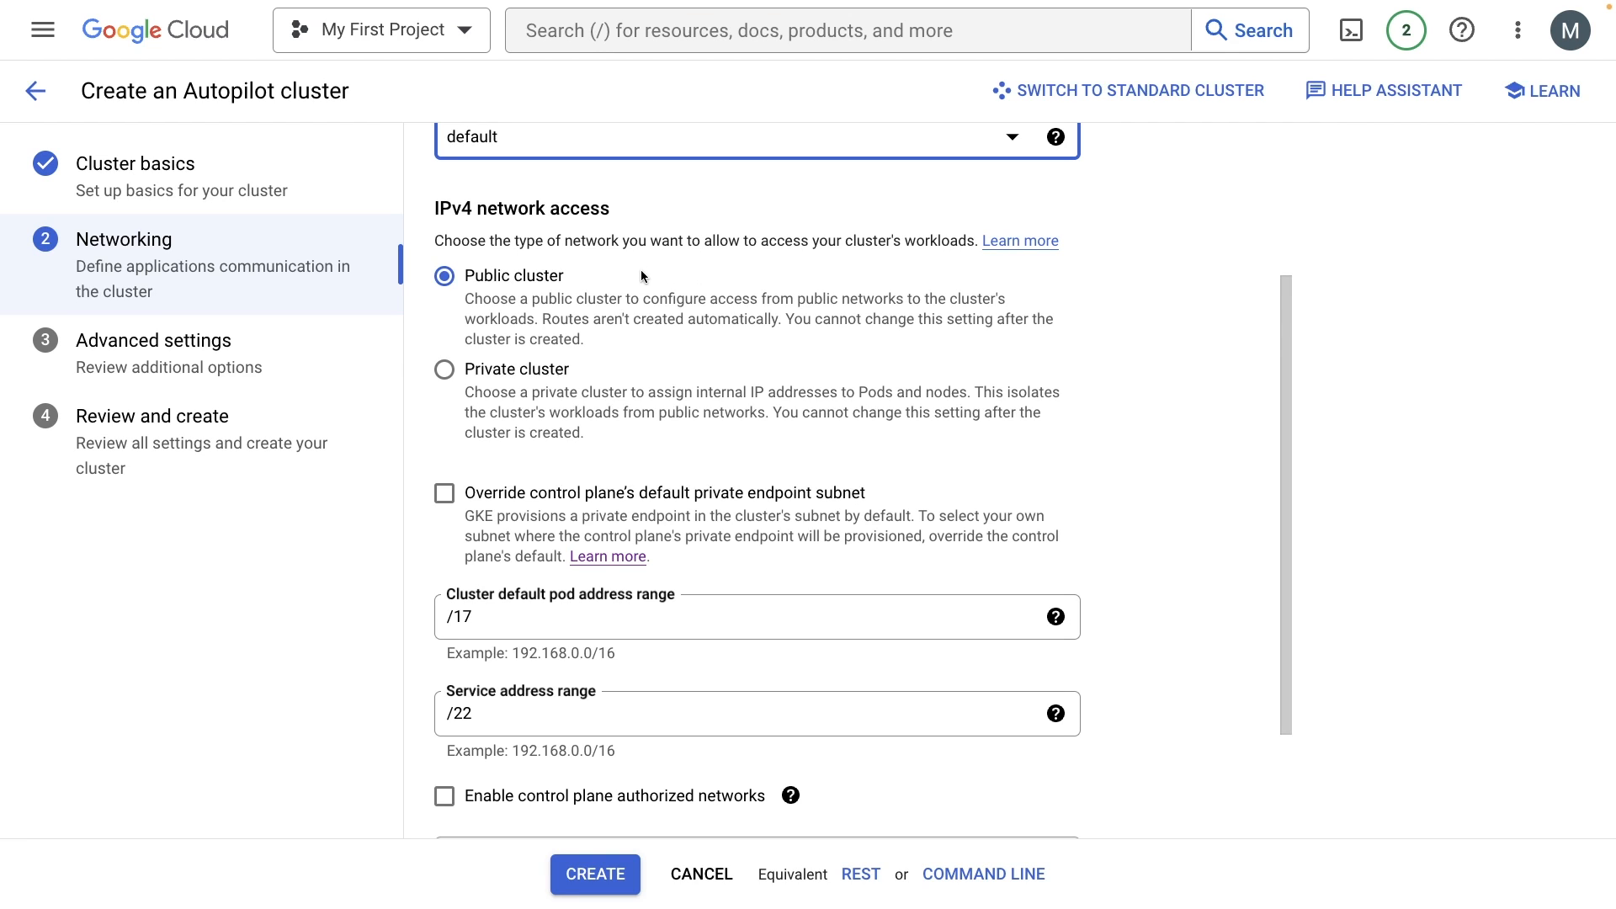
pyautogui.scroll(-3)
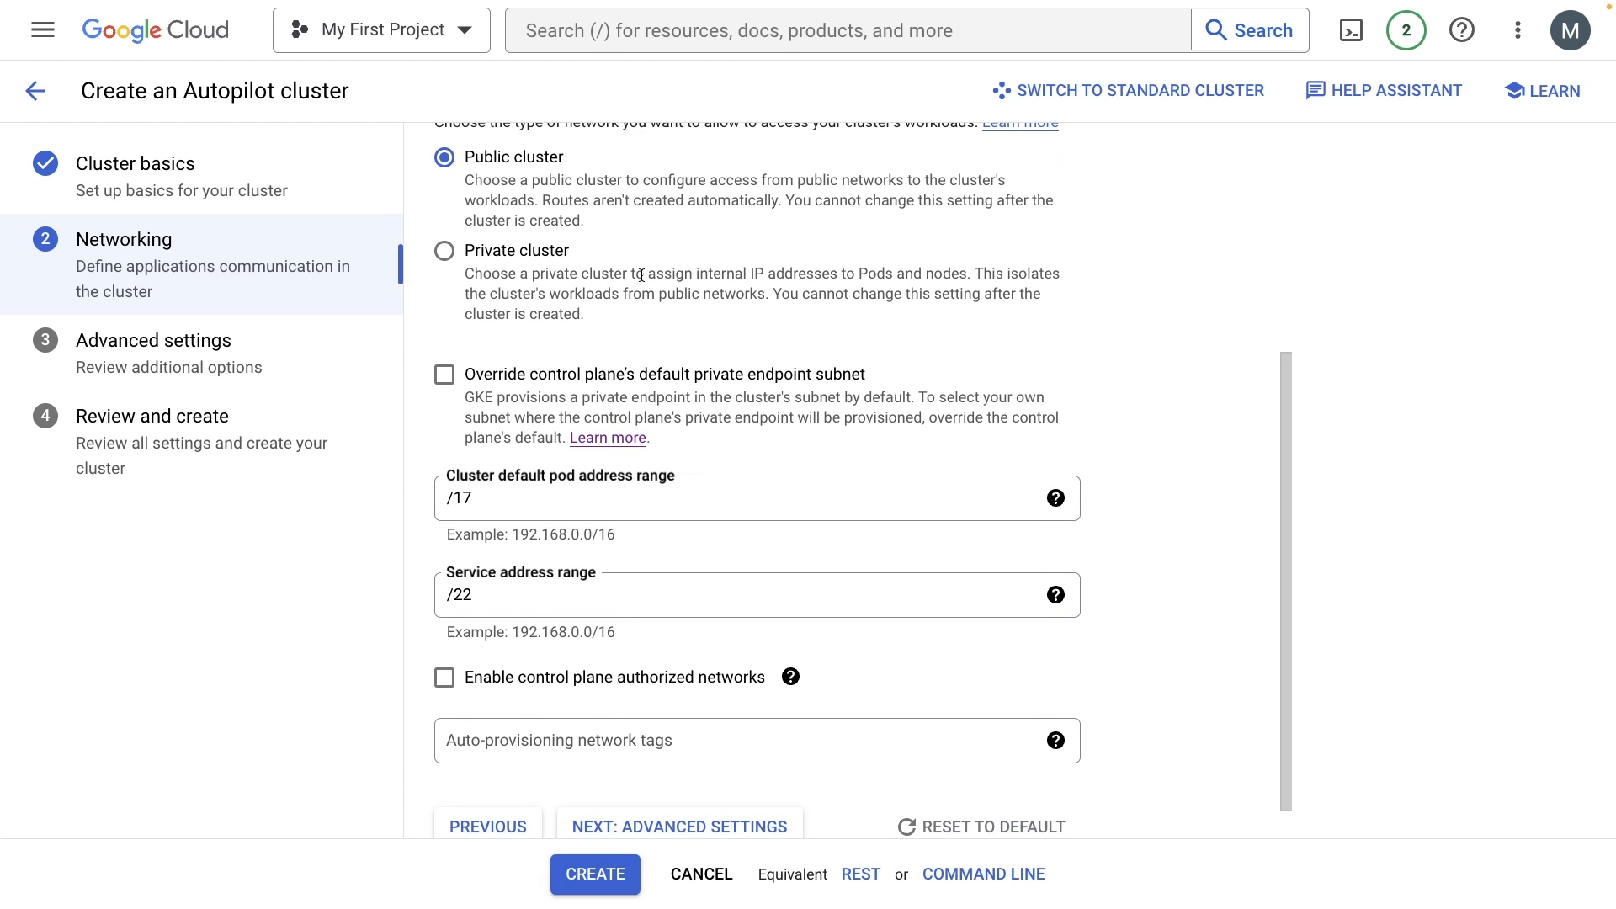
# - Check the /22 service address range and continue to Advanced settings
pyautogui.click(721, 498)
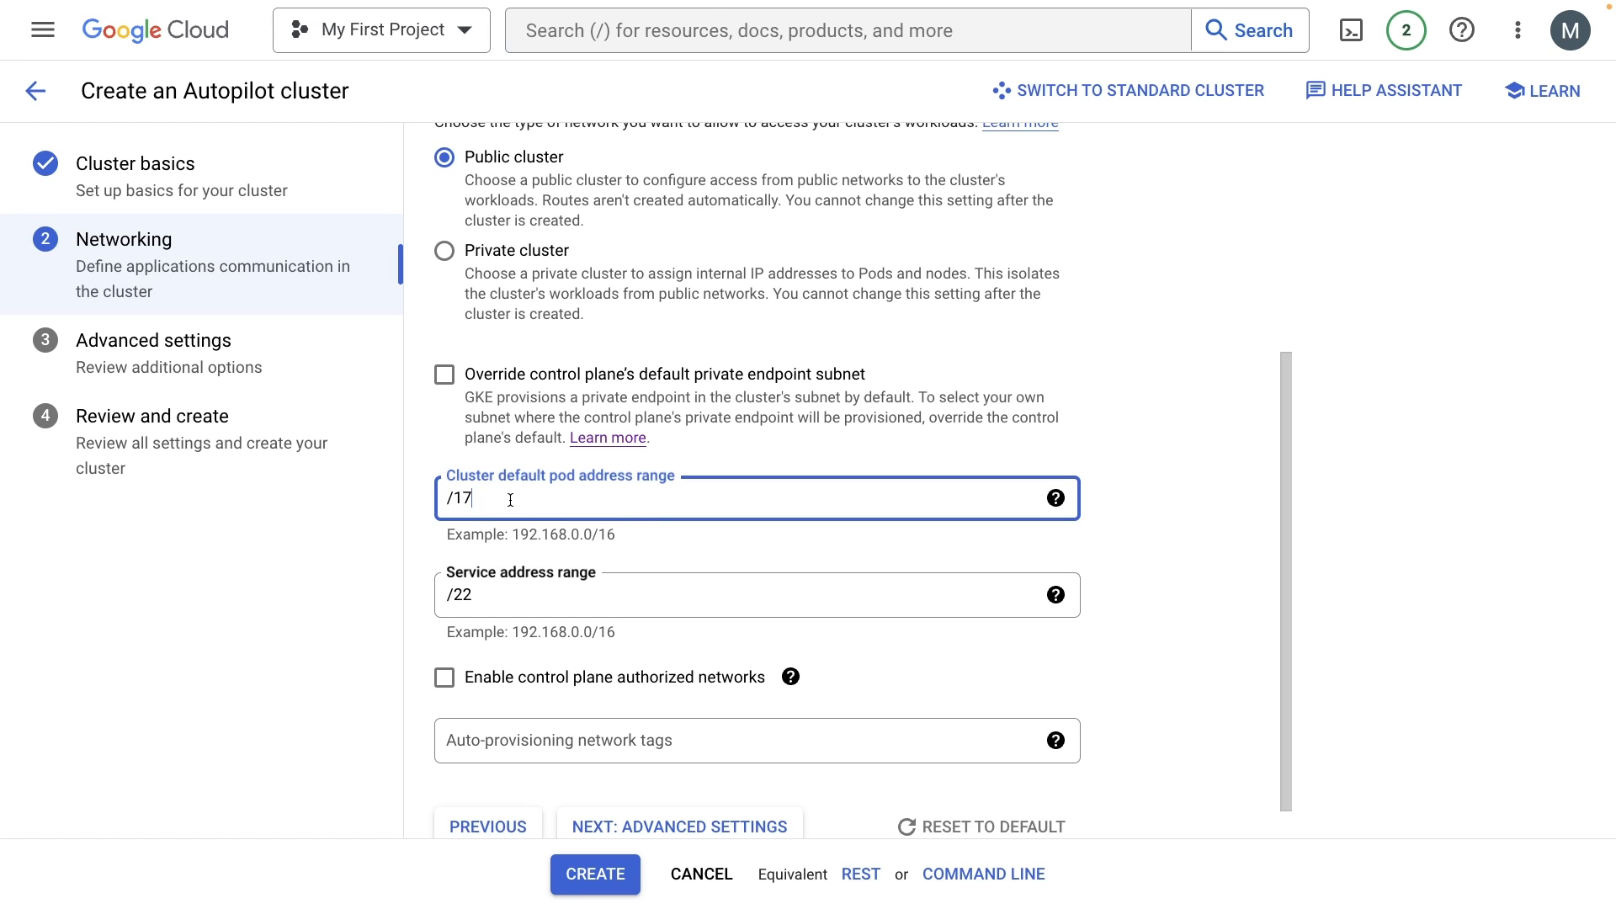
pyautogui.click(722, 595)
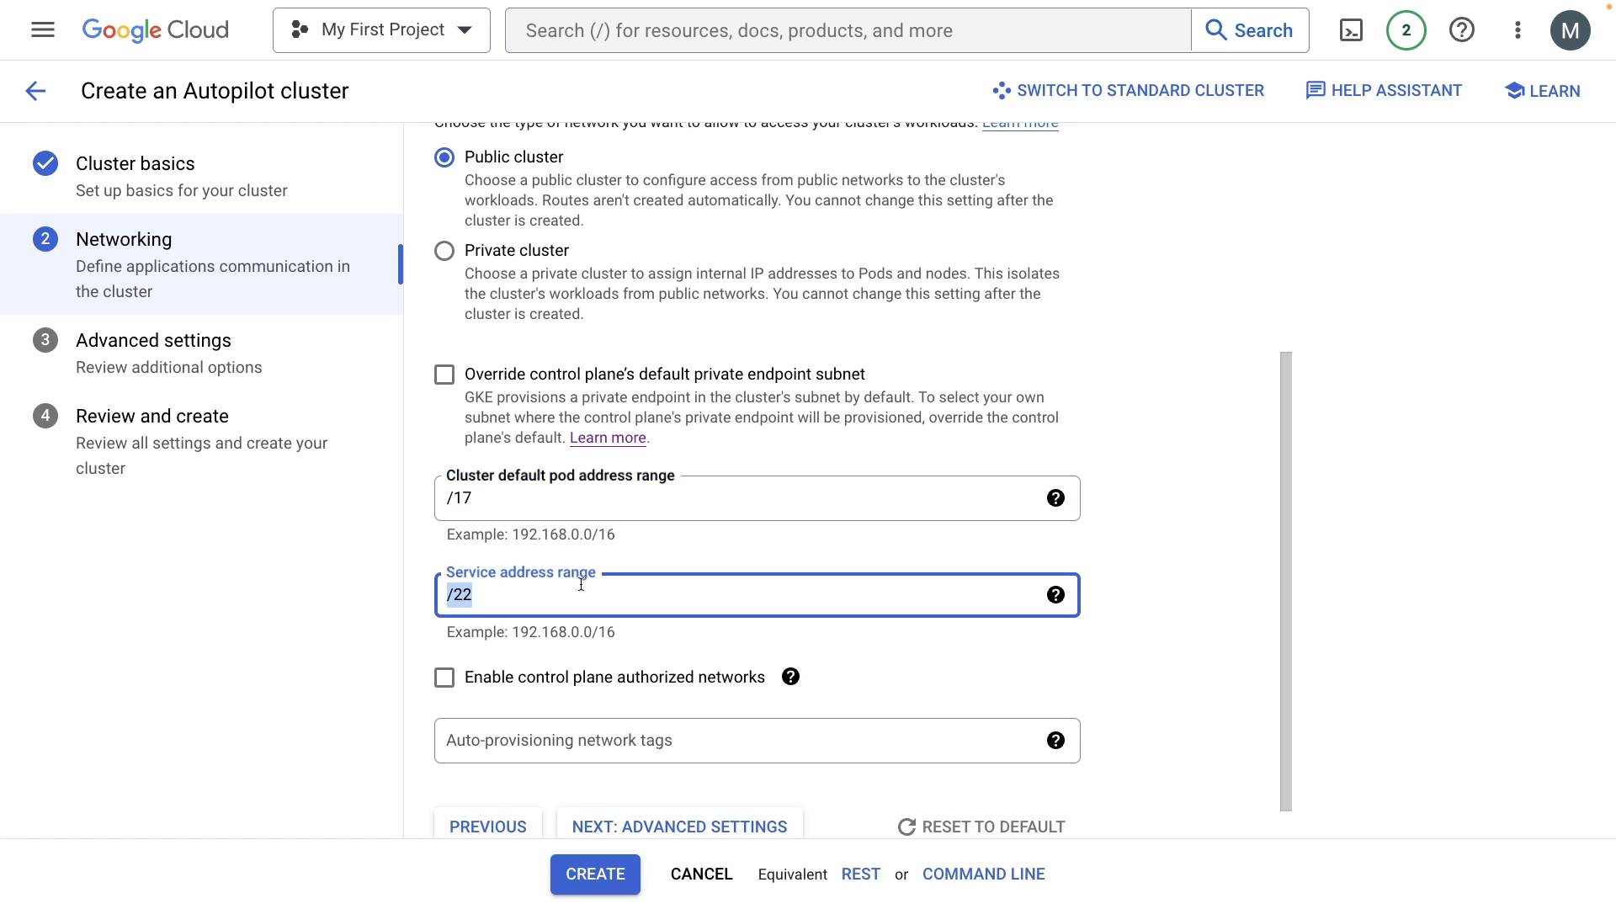
pyautogui.scroll(-3)
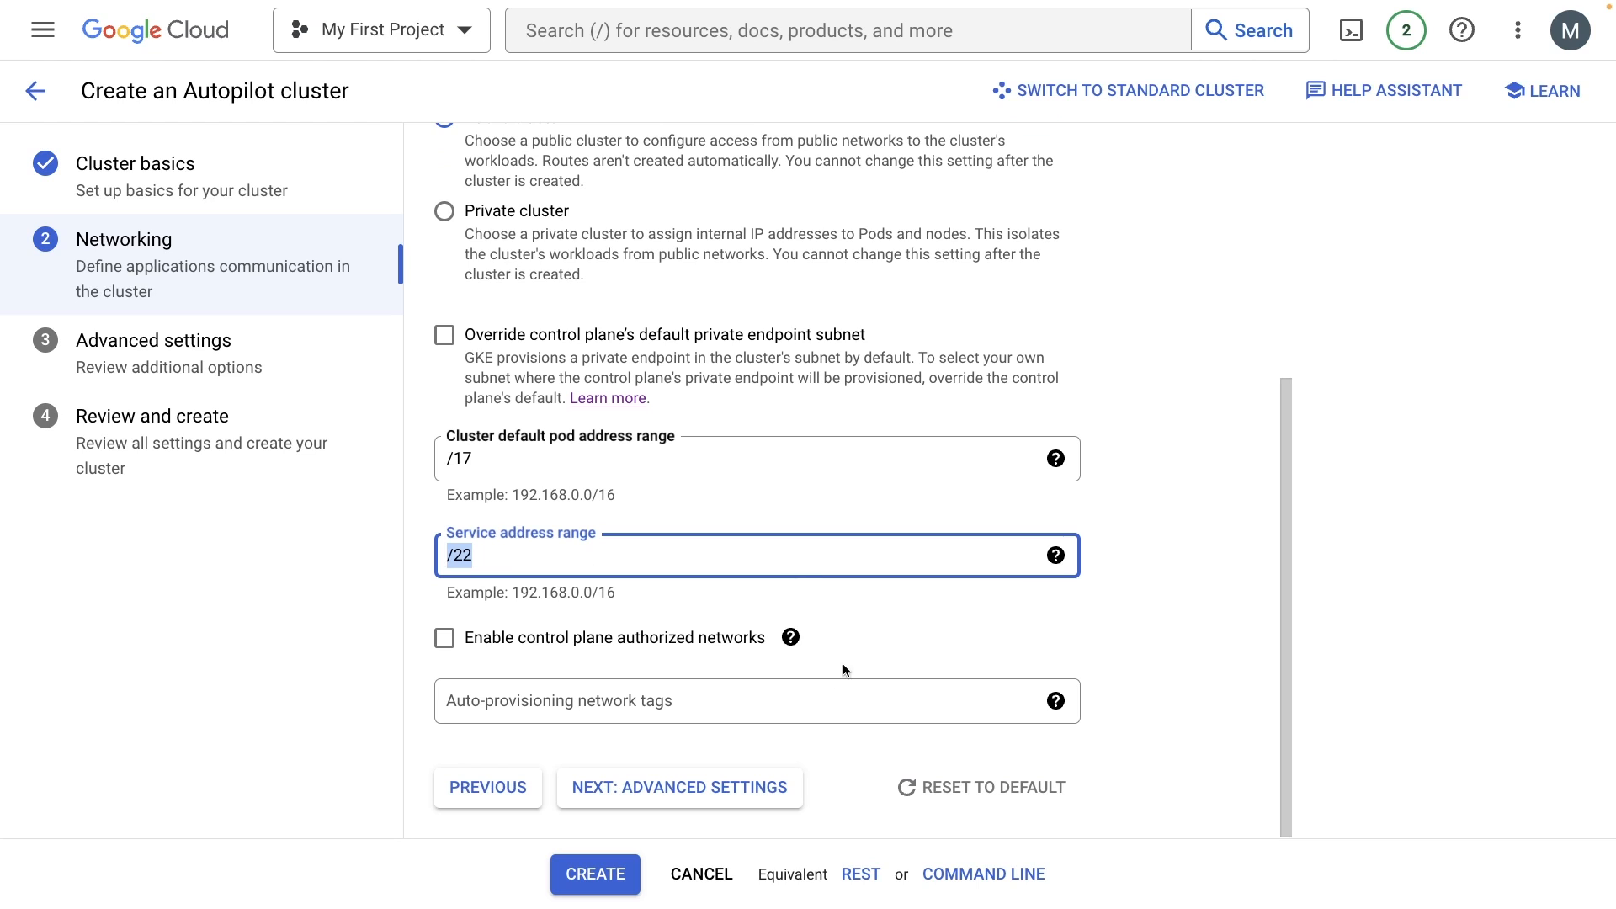
pyautogui.click(678, 788)
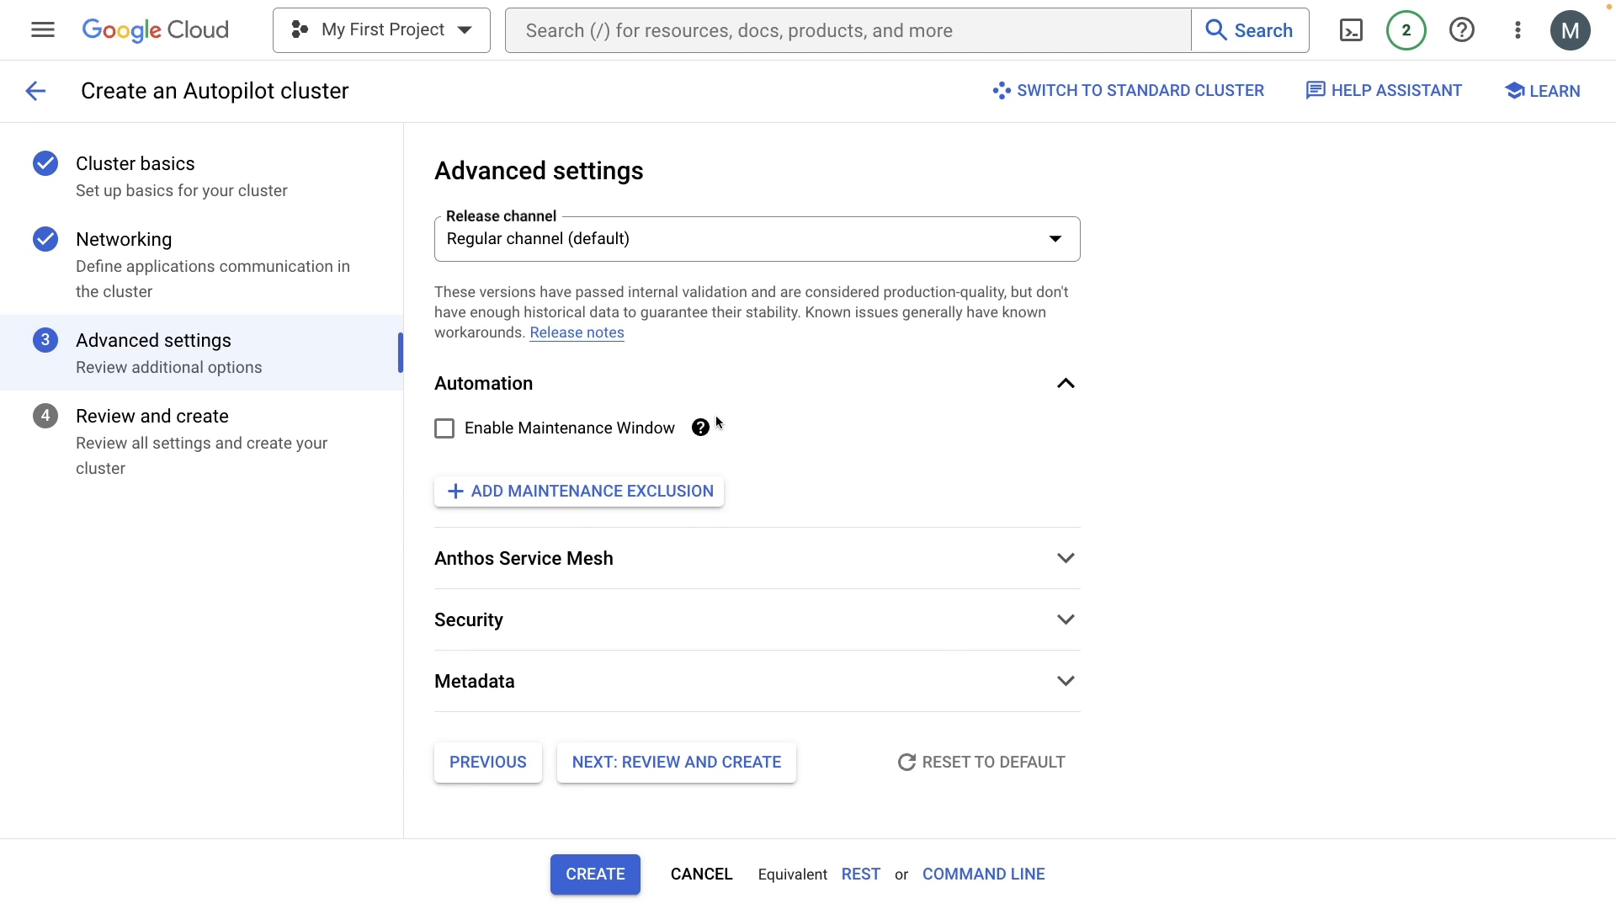
# - Expand Security, scroll through the unchanged advanced settings, and continue to review
pyautogui.click(699, 427)
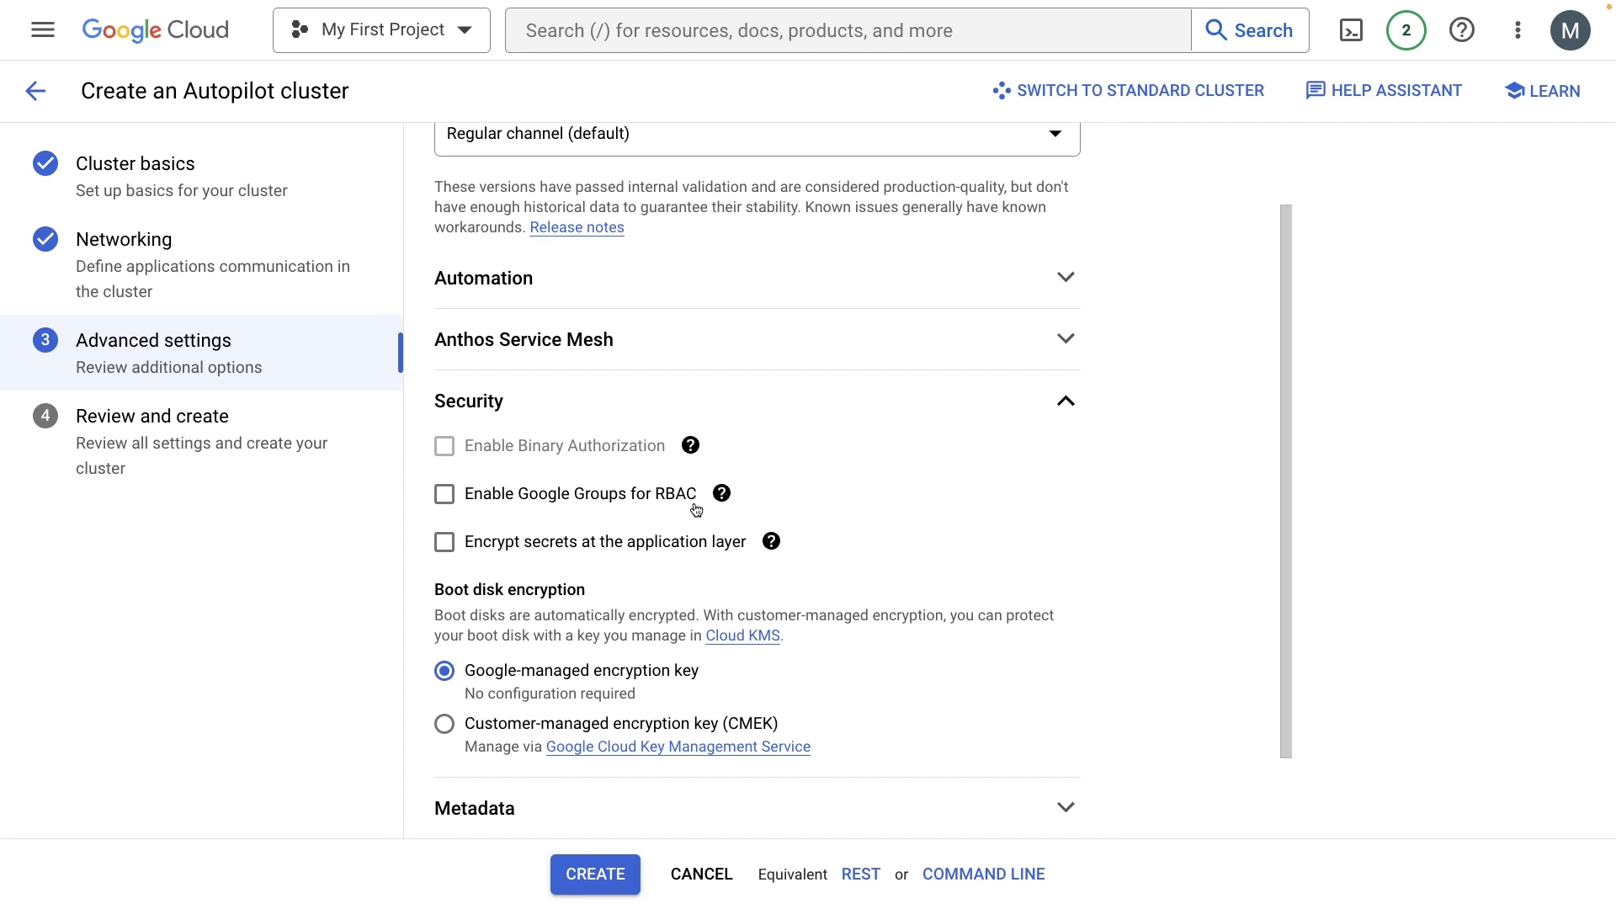
pyautogui.moveTo(640, 496)
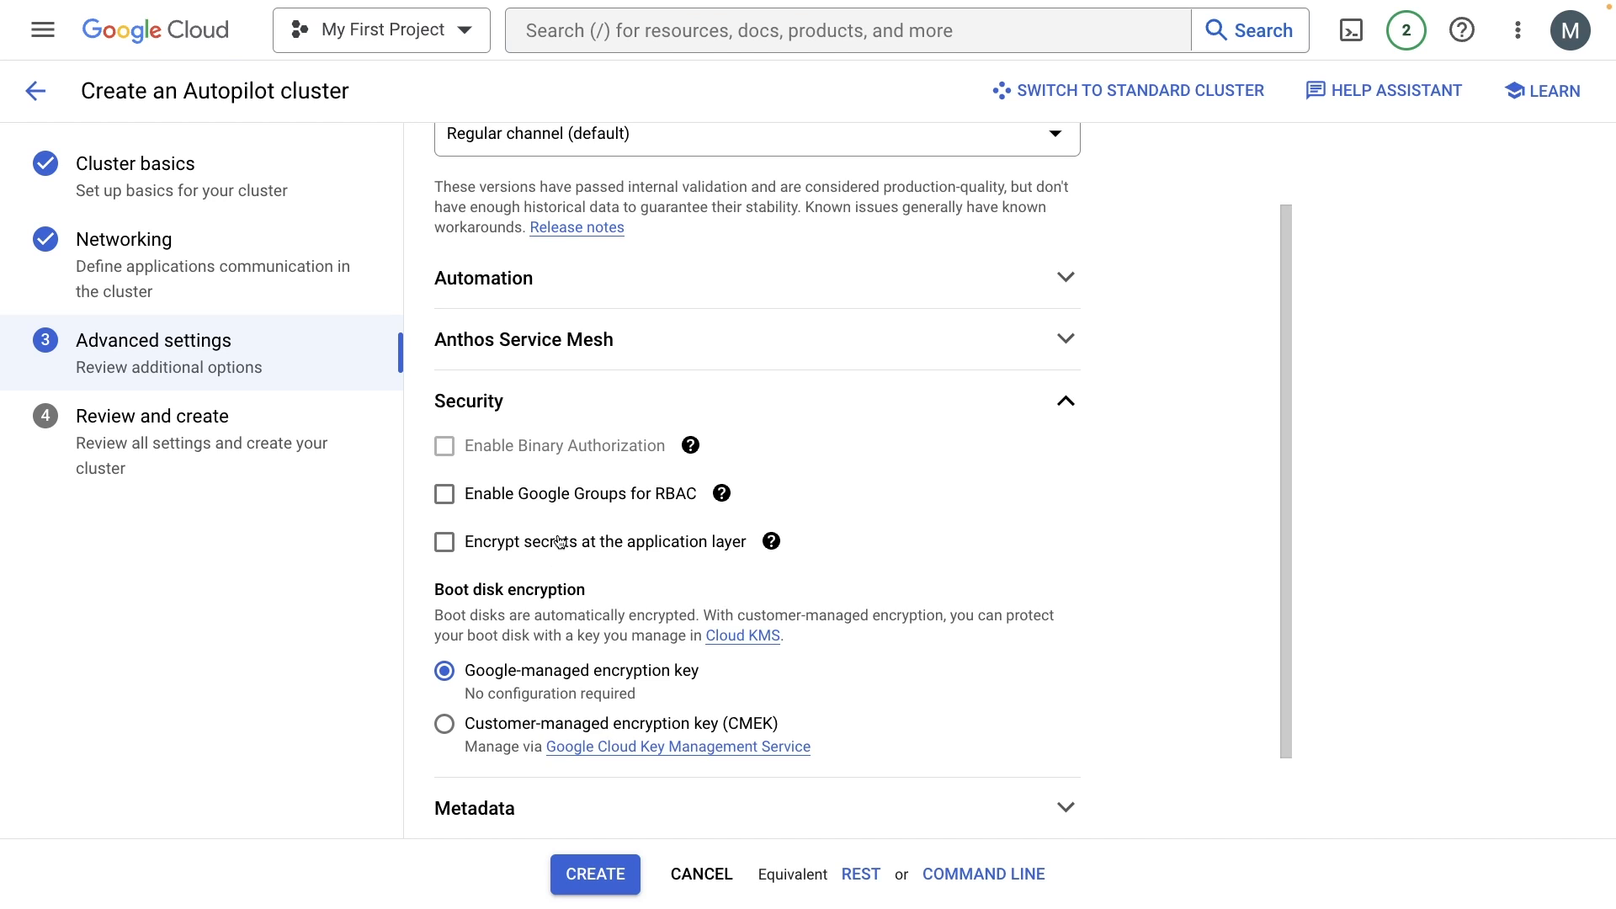
pyautogui.scroll(-3)
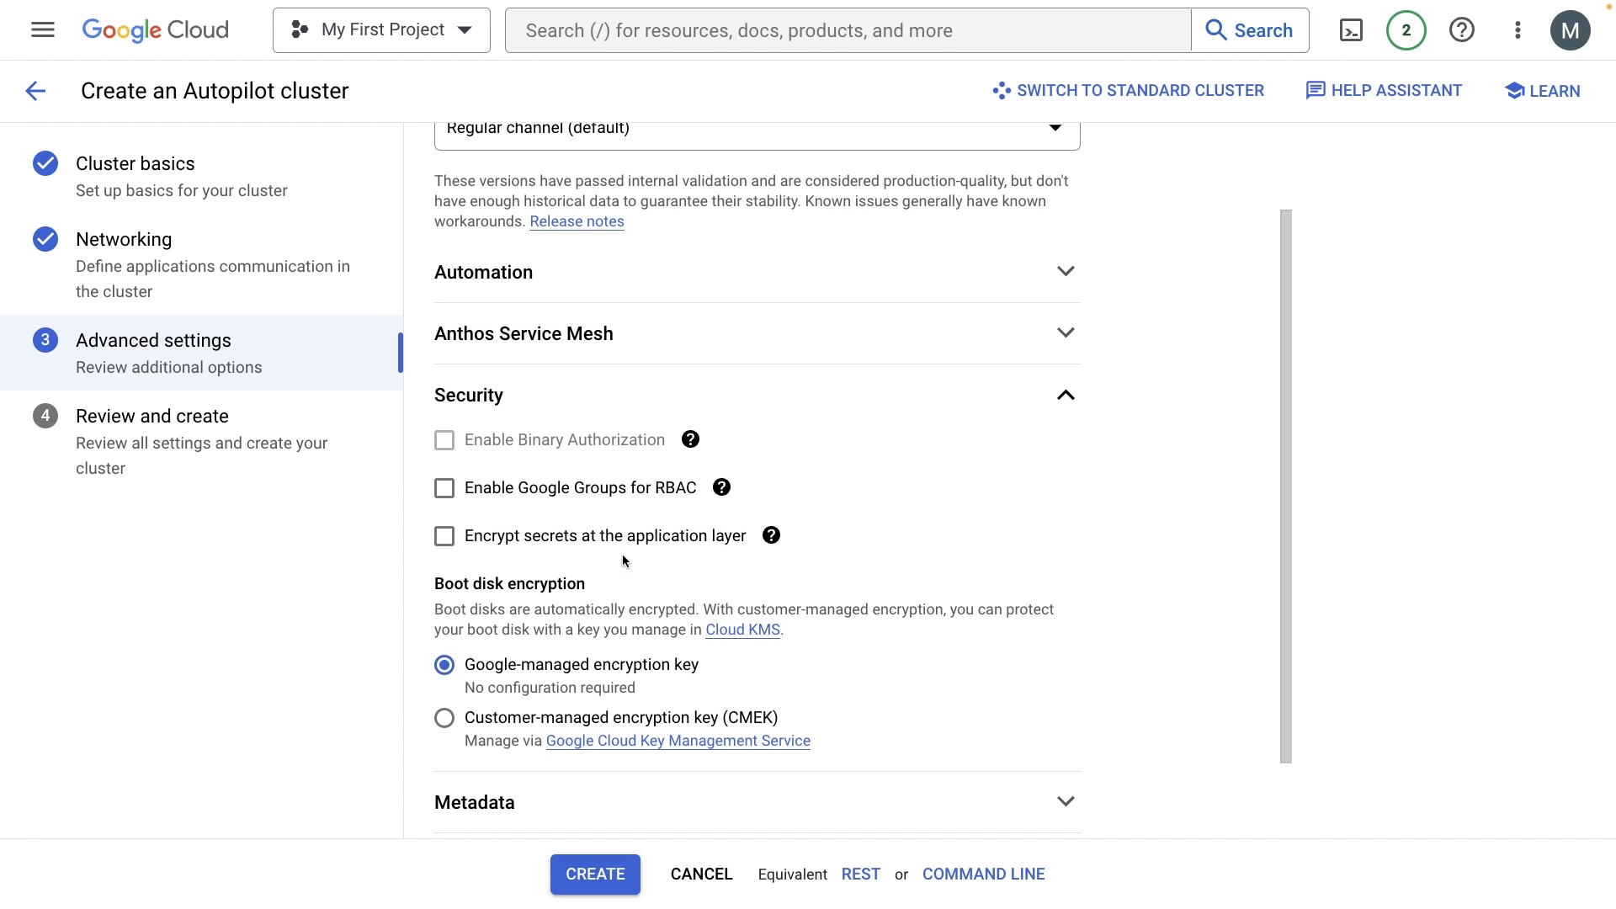
pyautogui.scroll(-3)
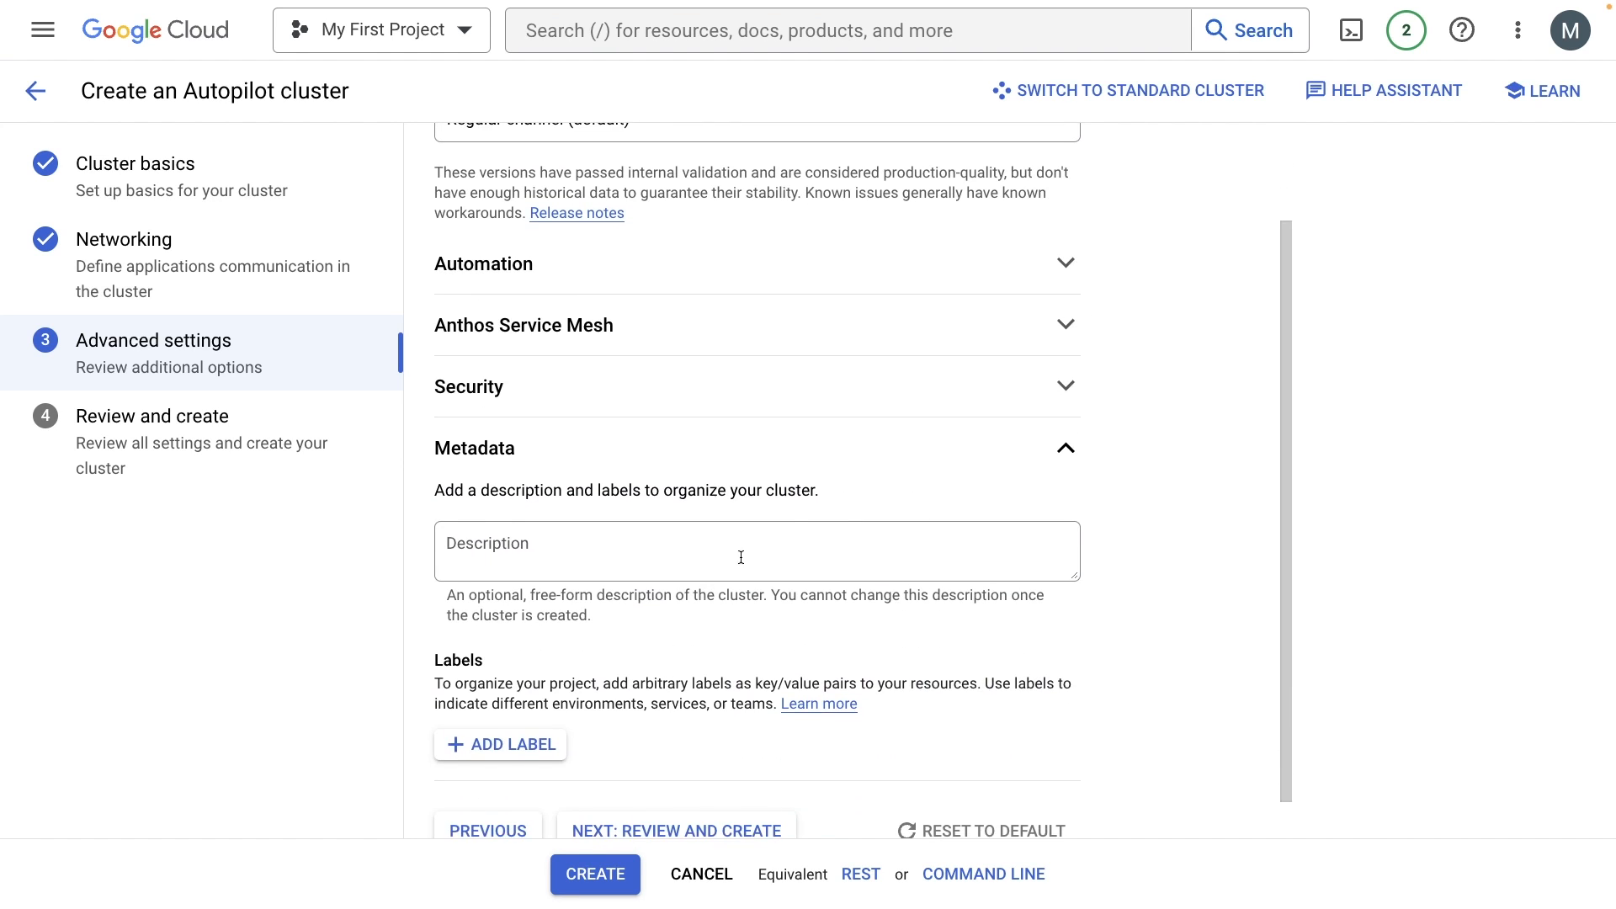
pyautogui.scroll(-3)
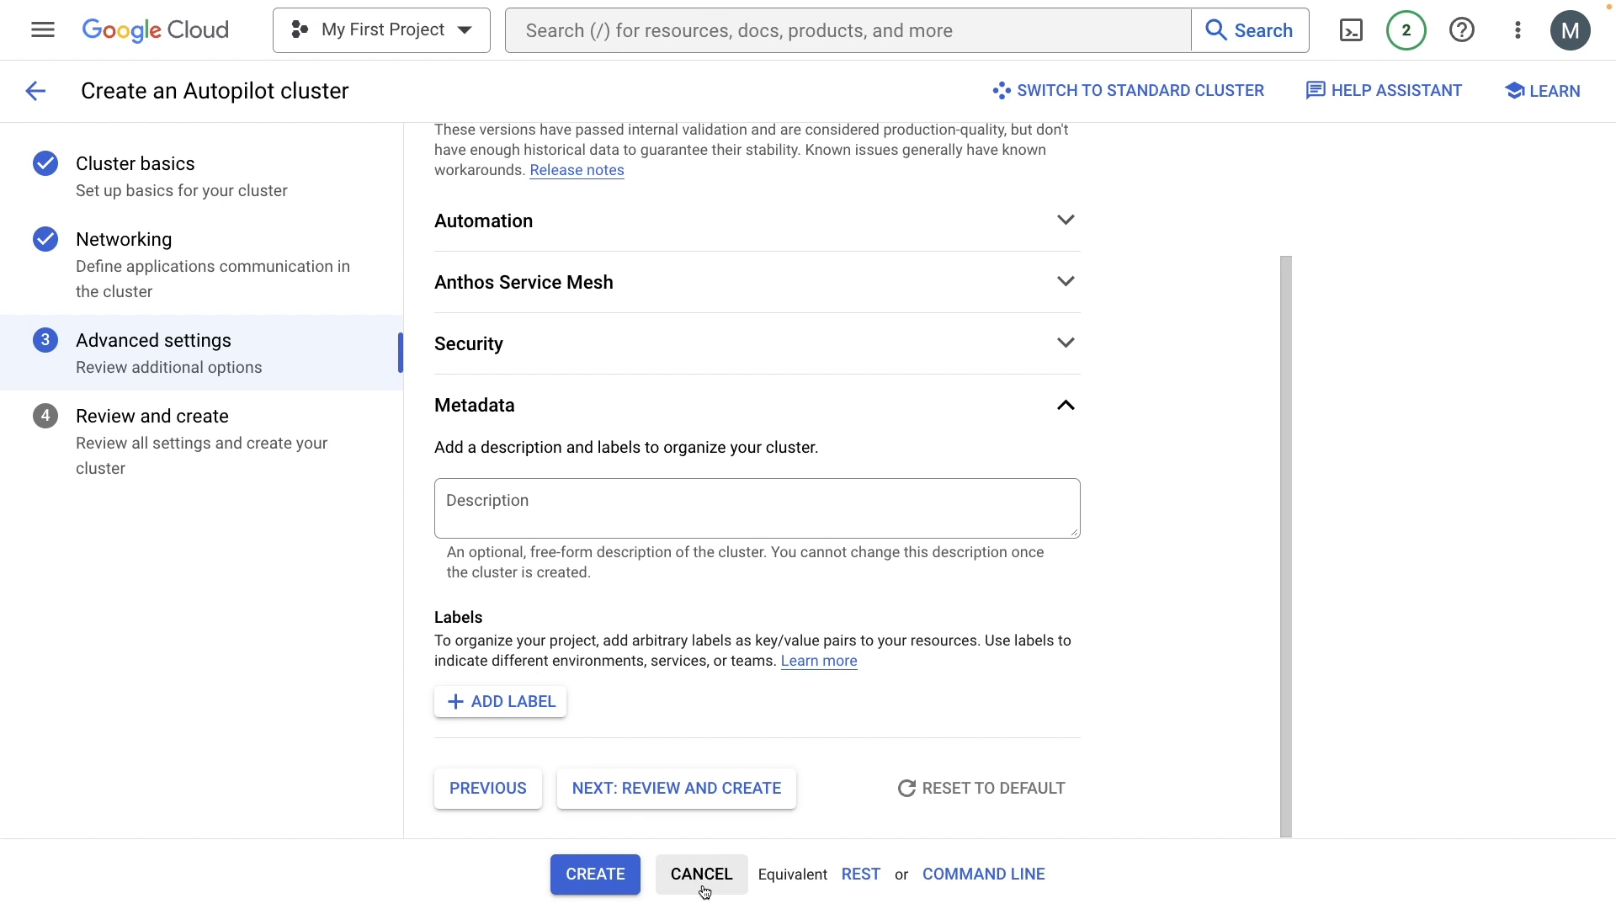
pyautogui.click(675, 789)
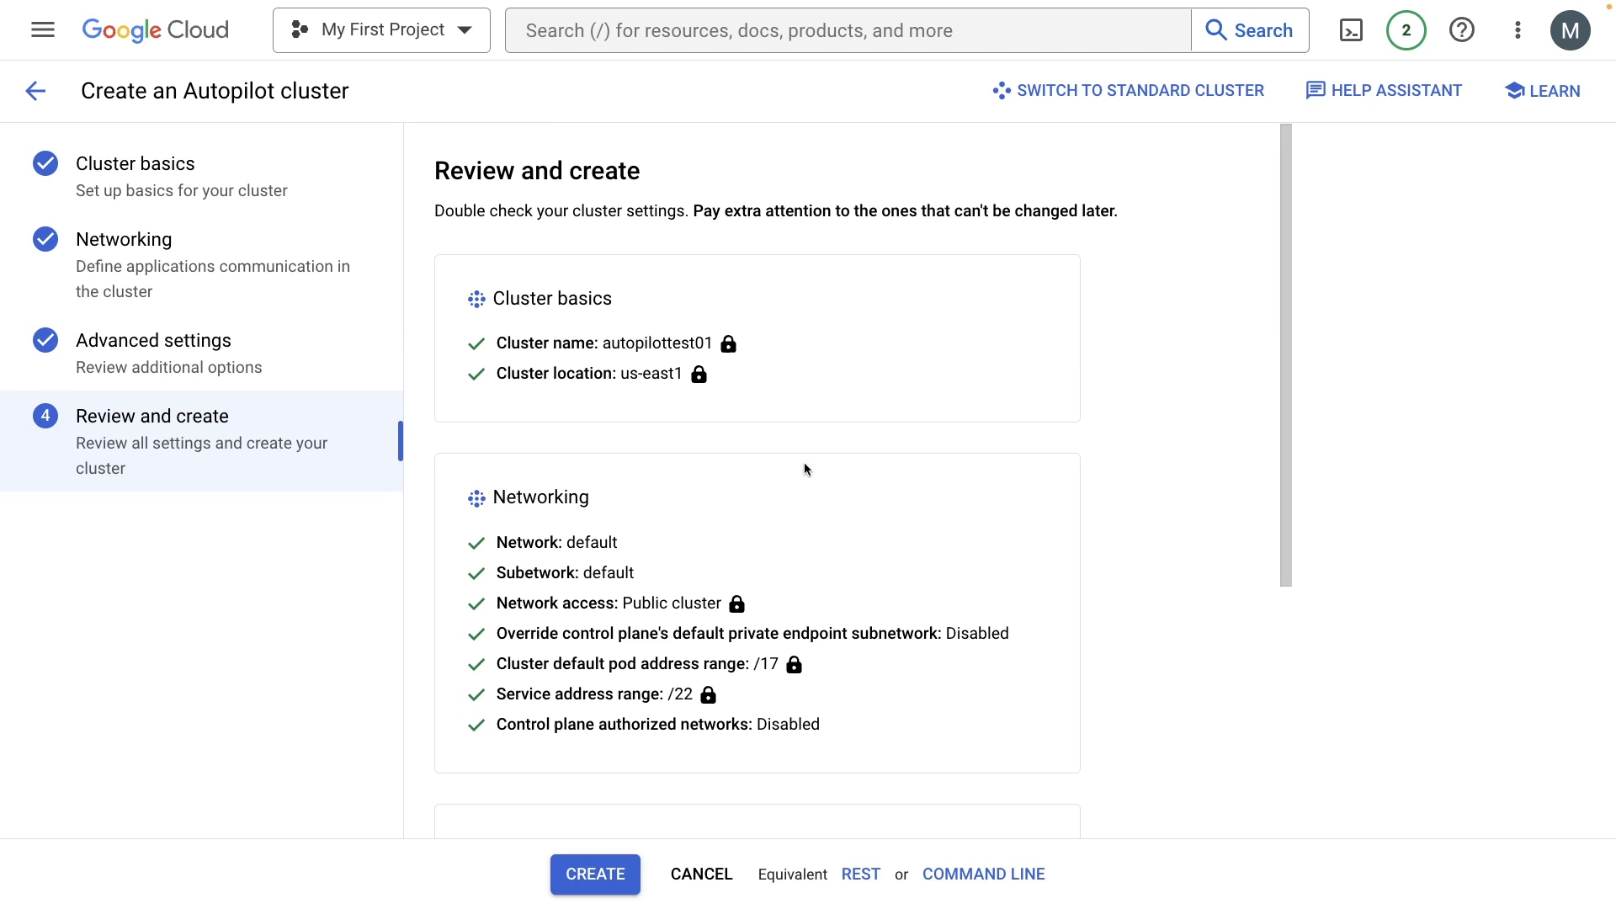
# - Create the autopilottest01 cluster from the Review and create page
pyautogui.click(593, 872)
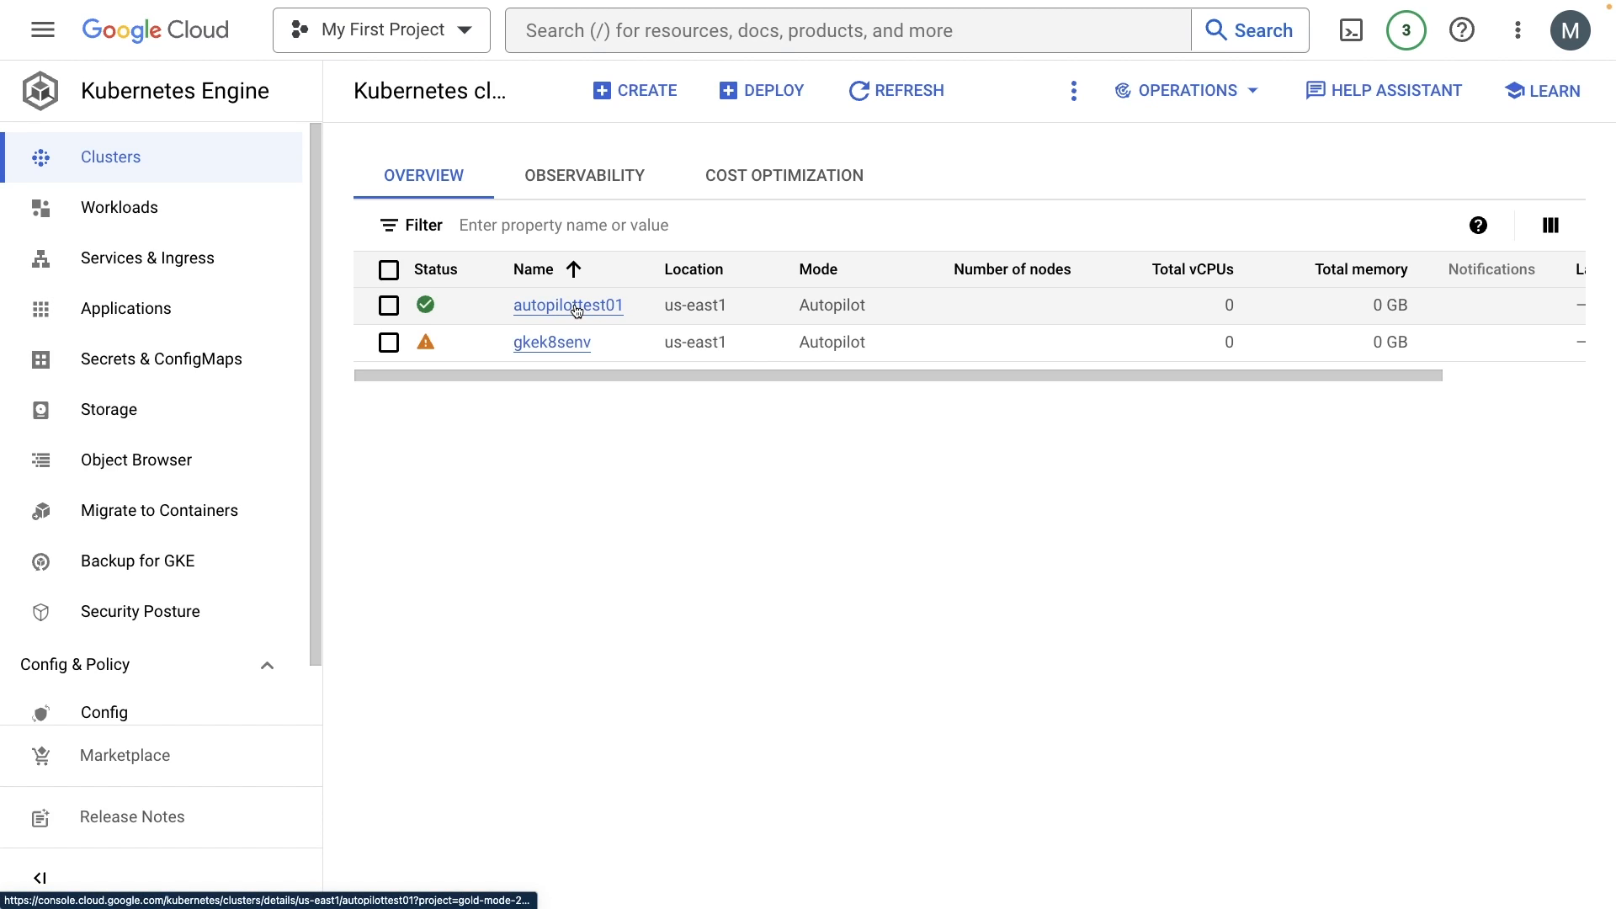
# - Open autopilottest01's details and view its Storage, Observability and Logs tabs
pyautogui.click(568, 304)
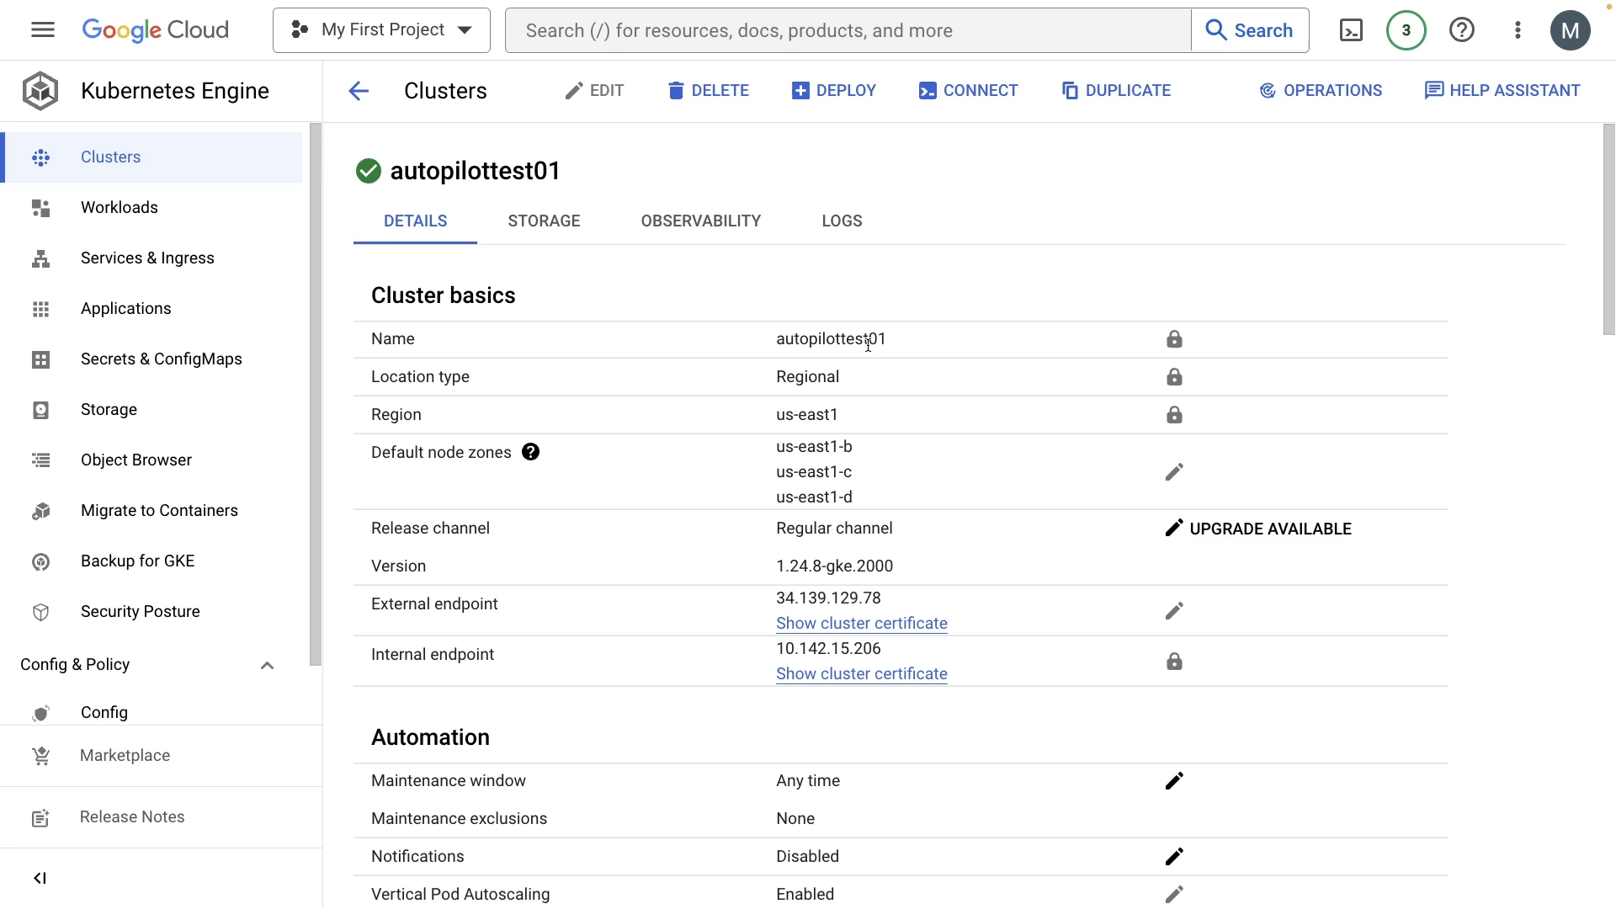
pyautogui.scroll(-3)
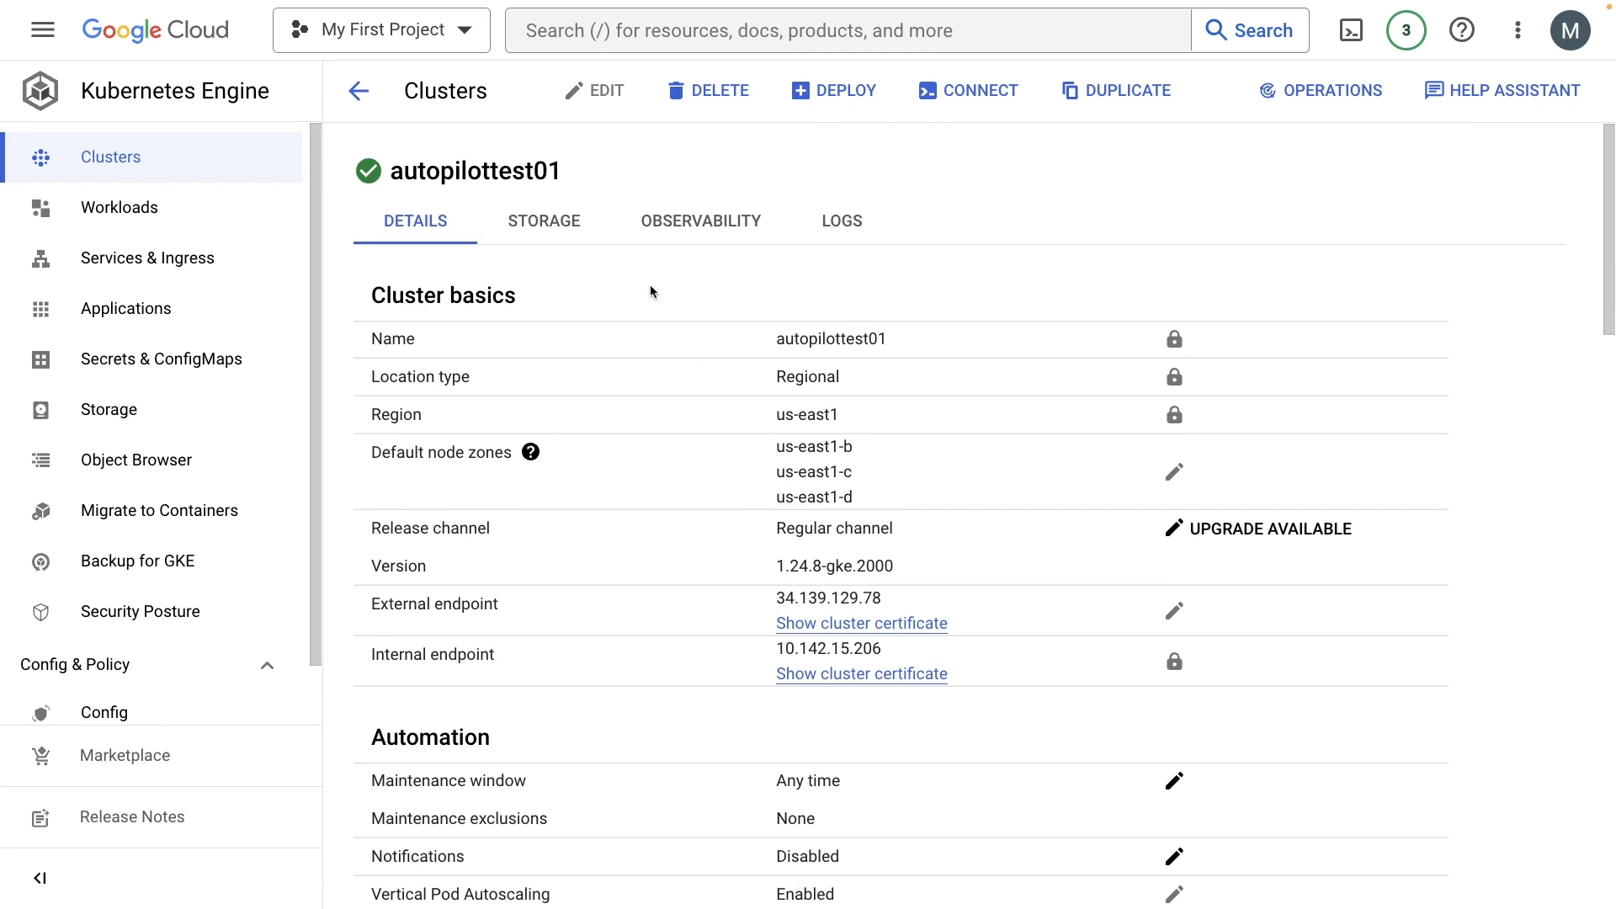
pyautogui.click(543, 220)
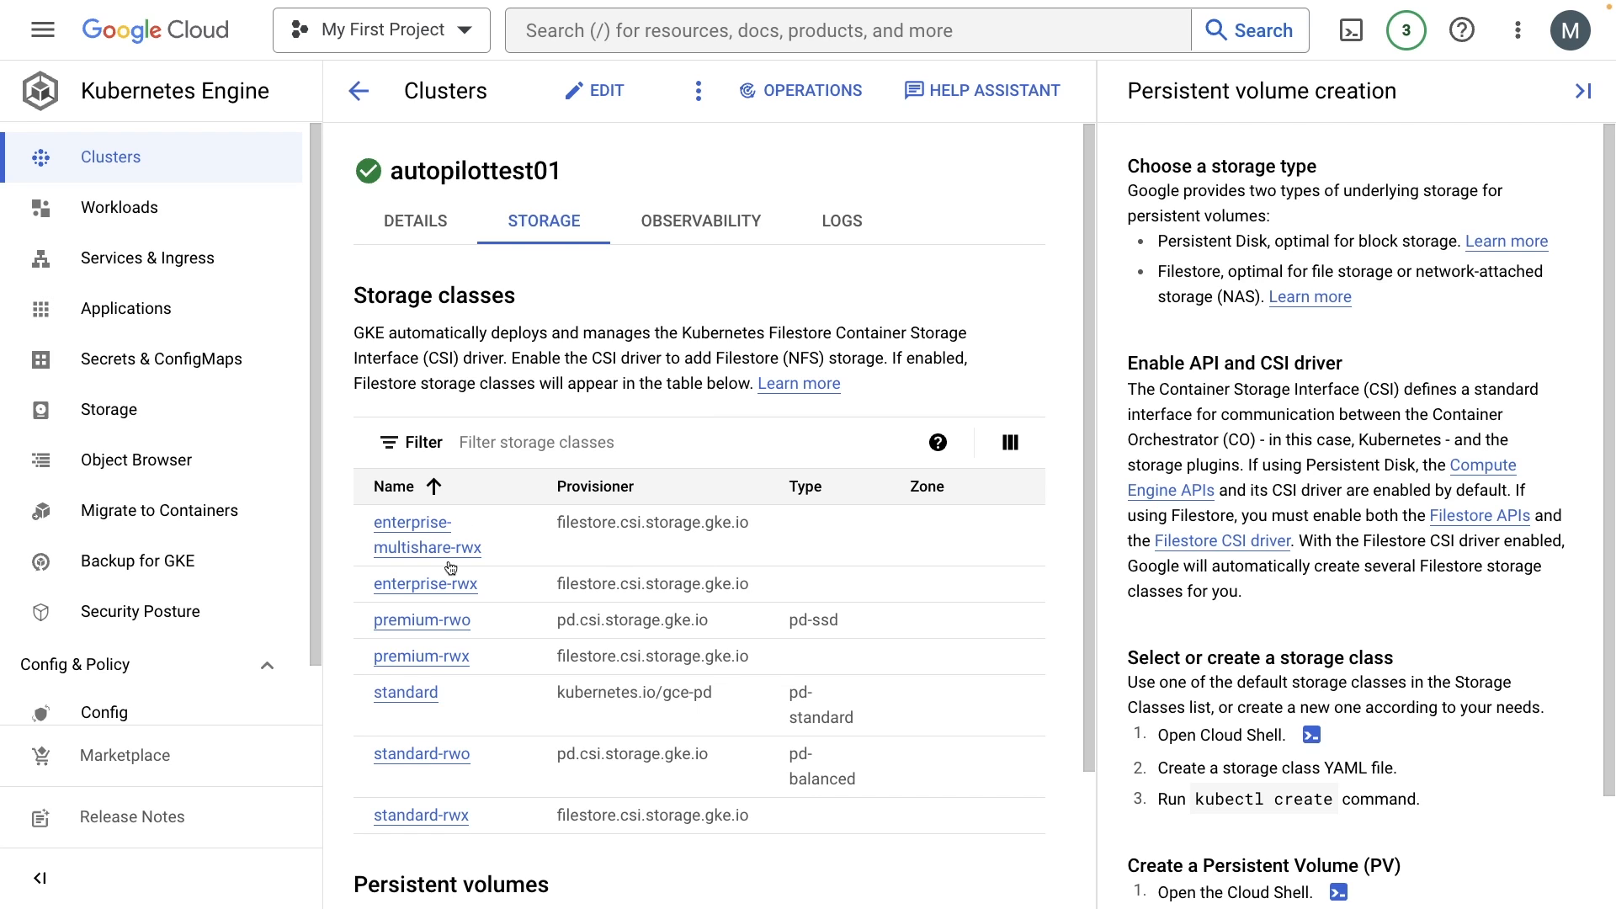
pyautogui.click(699, 221)
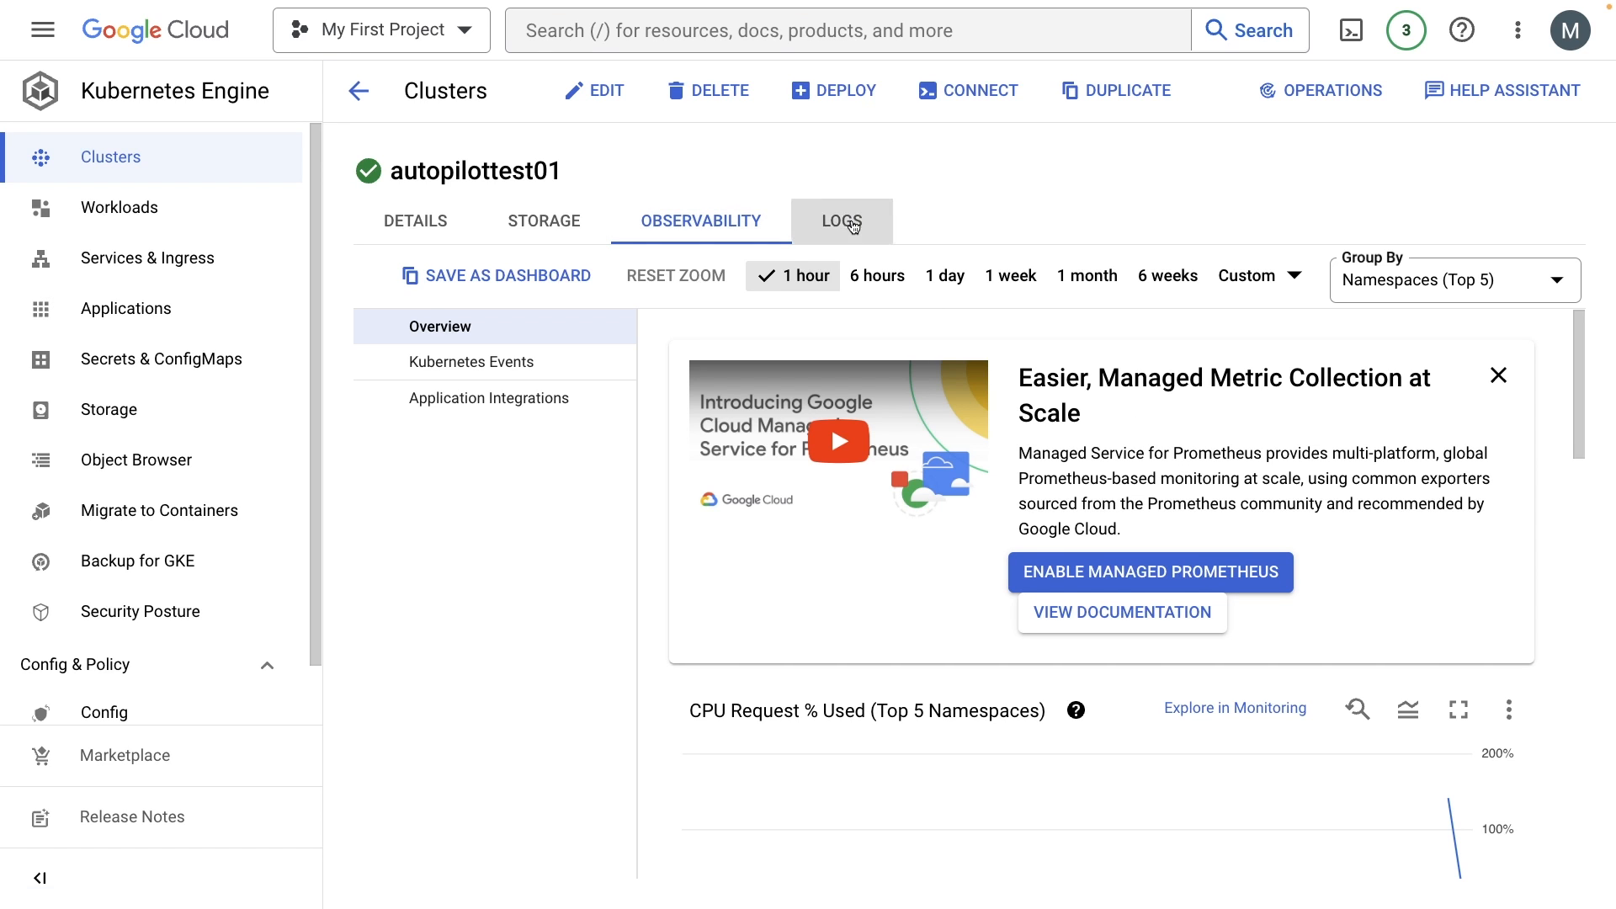
pyautogui.click(842, 220)
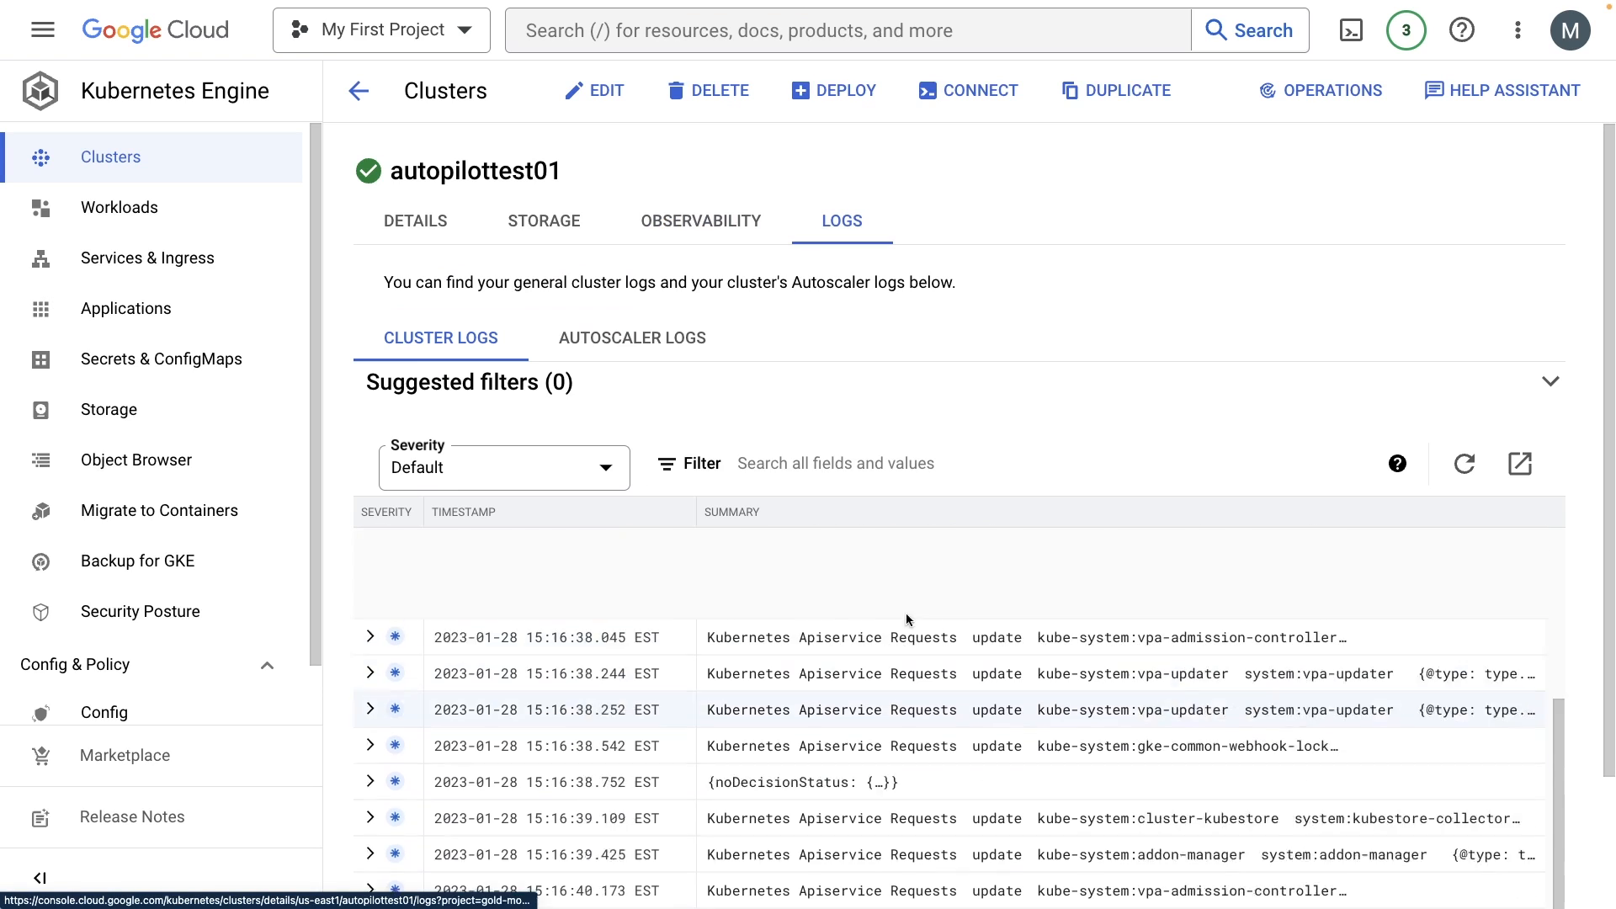
pyautogui.click(1464, 463)
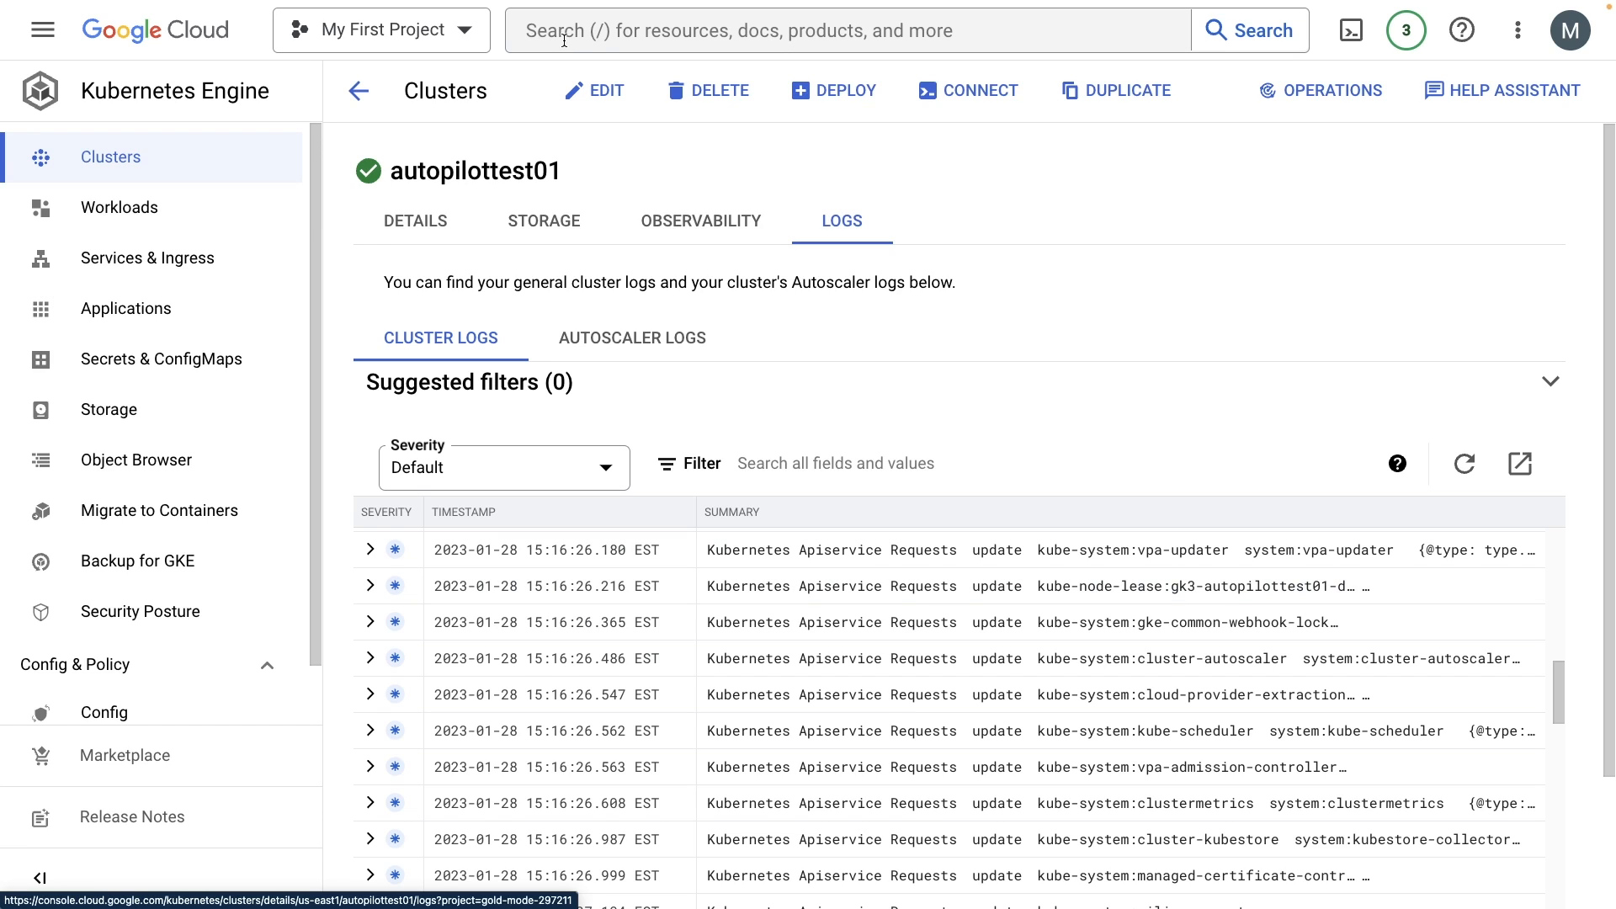
pyautogui.moveTo(326, 263)
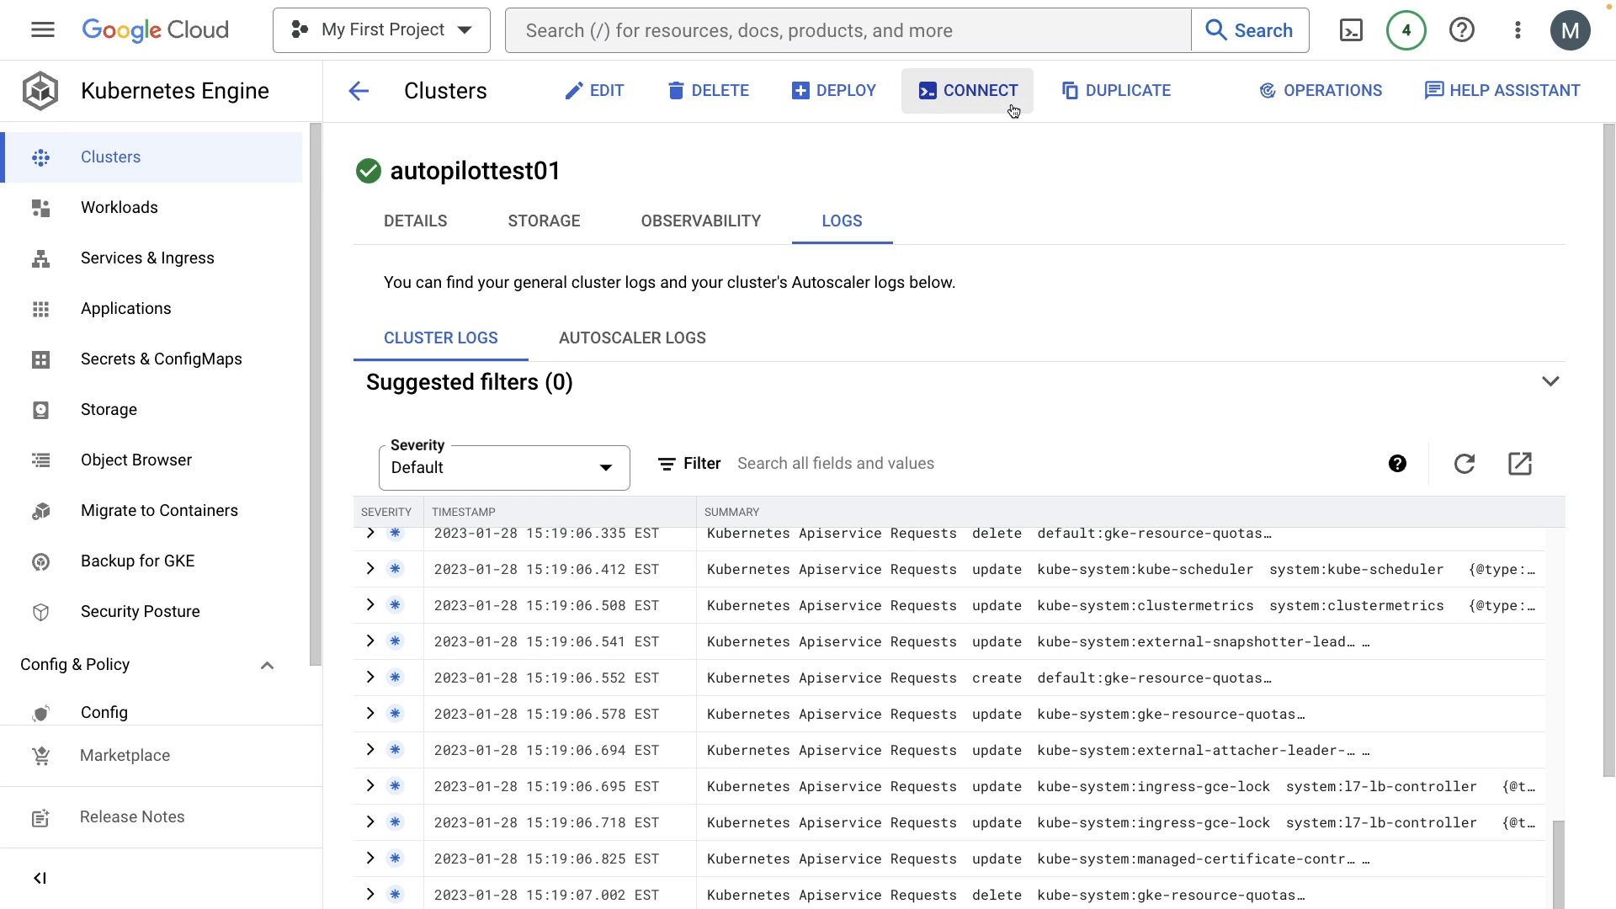
pyautogui.moveTo(967, 95)
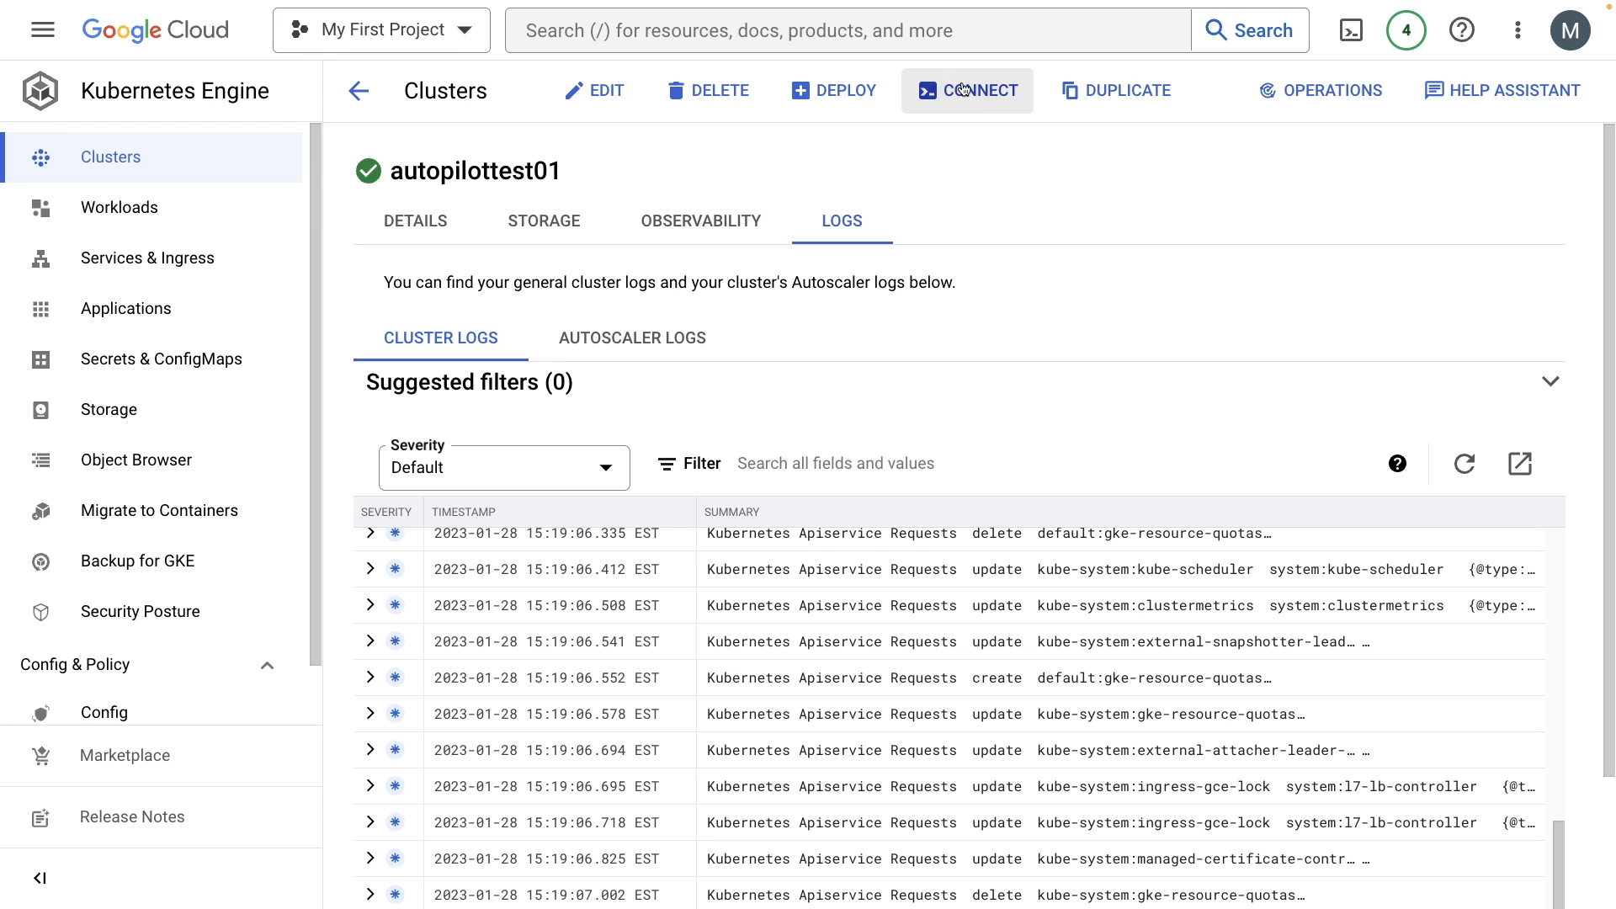
pyautogui.click(965, 91)
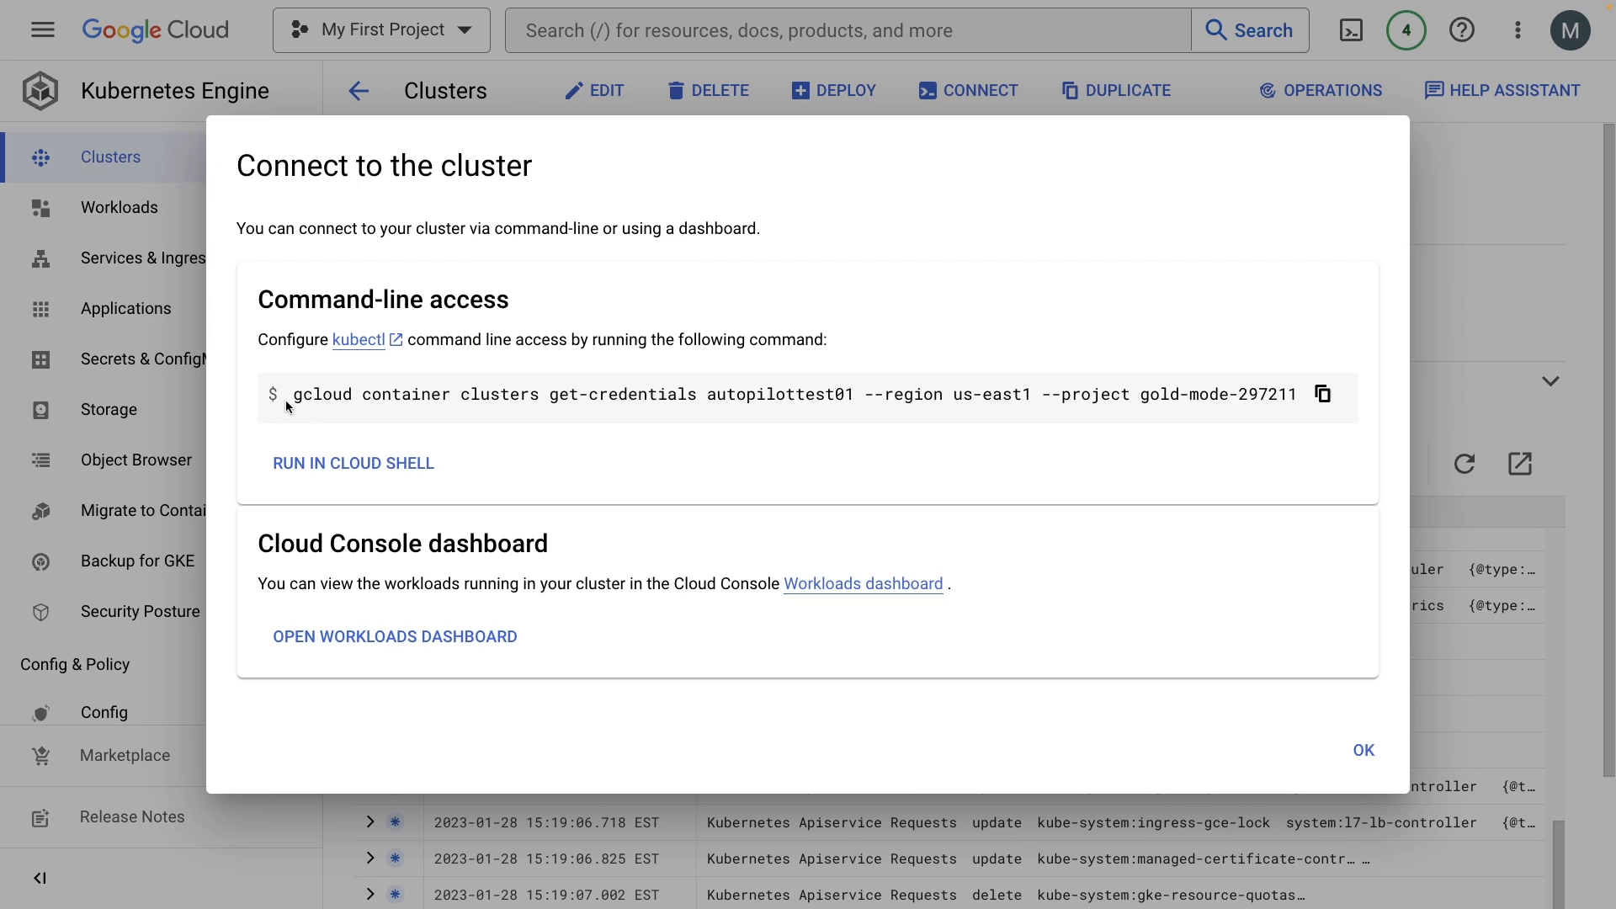
pyautogui.moveTo(294, 394); pyautogui.dragTo(1160, 394)
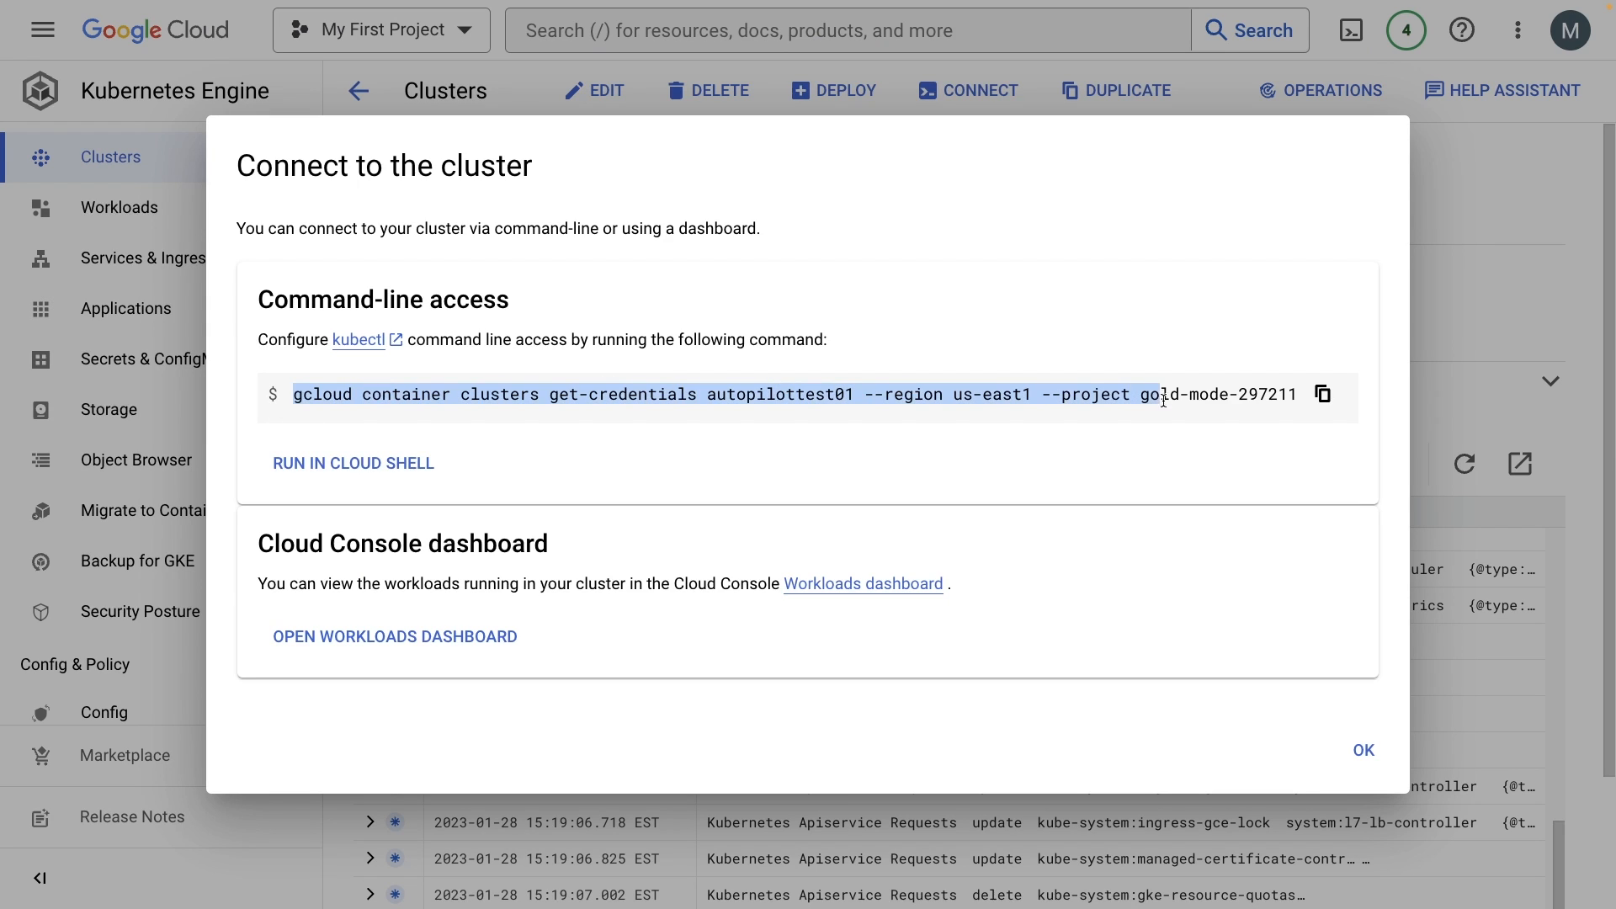
pyautogui.click(809, 394)
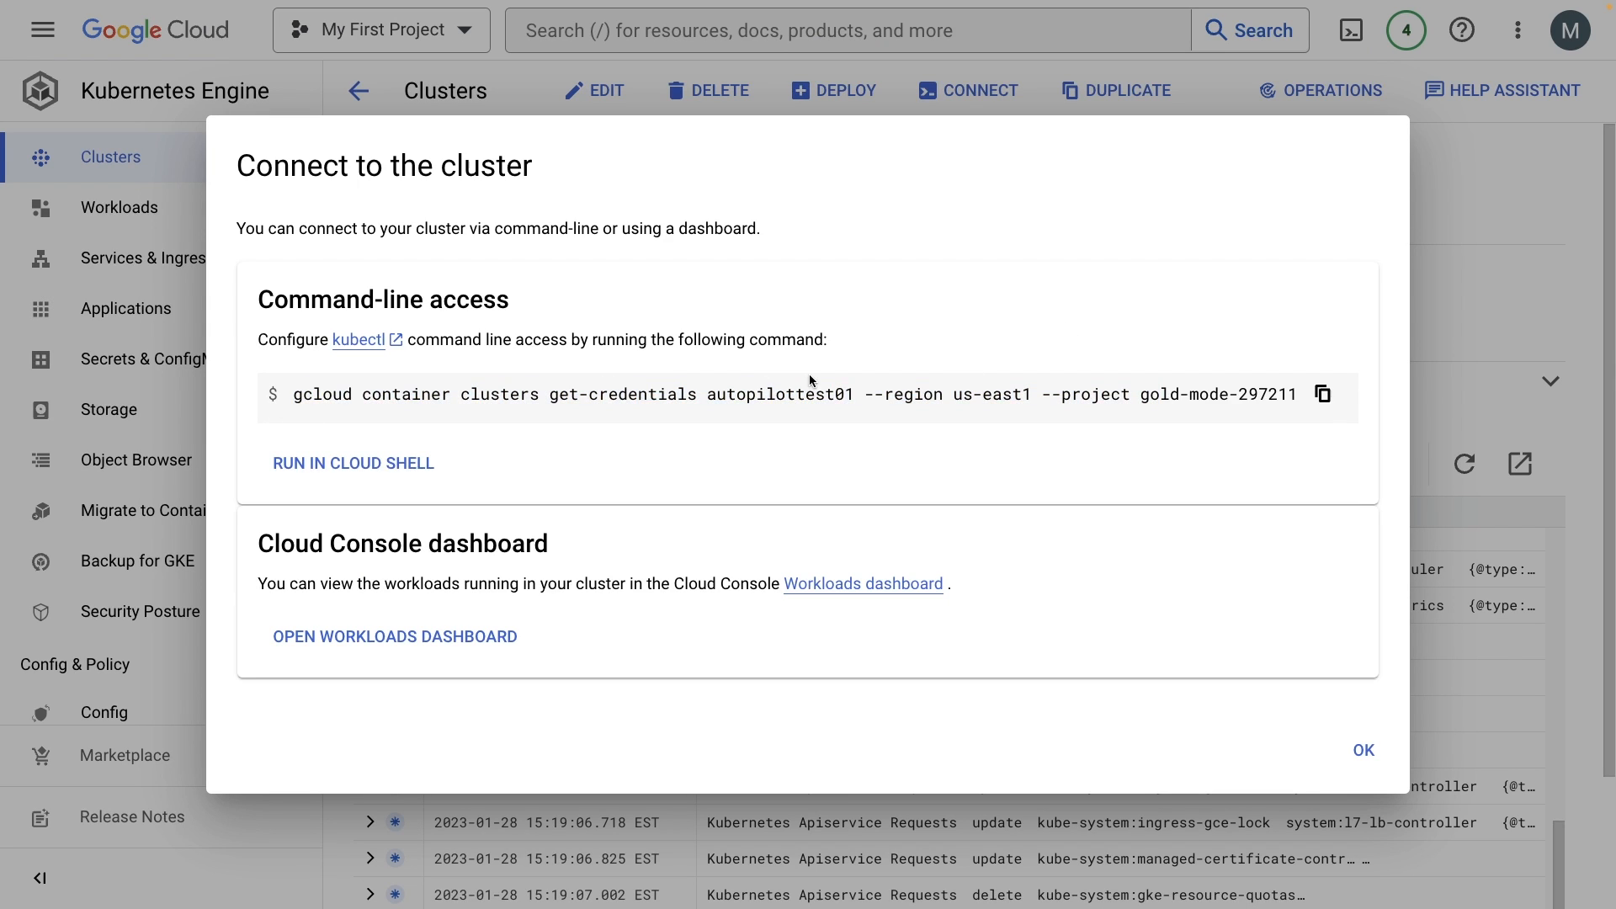
pyautogui.click(1363, 749)
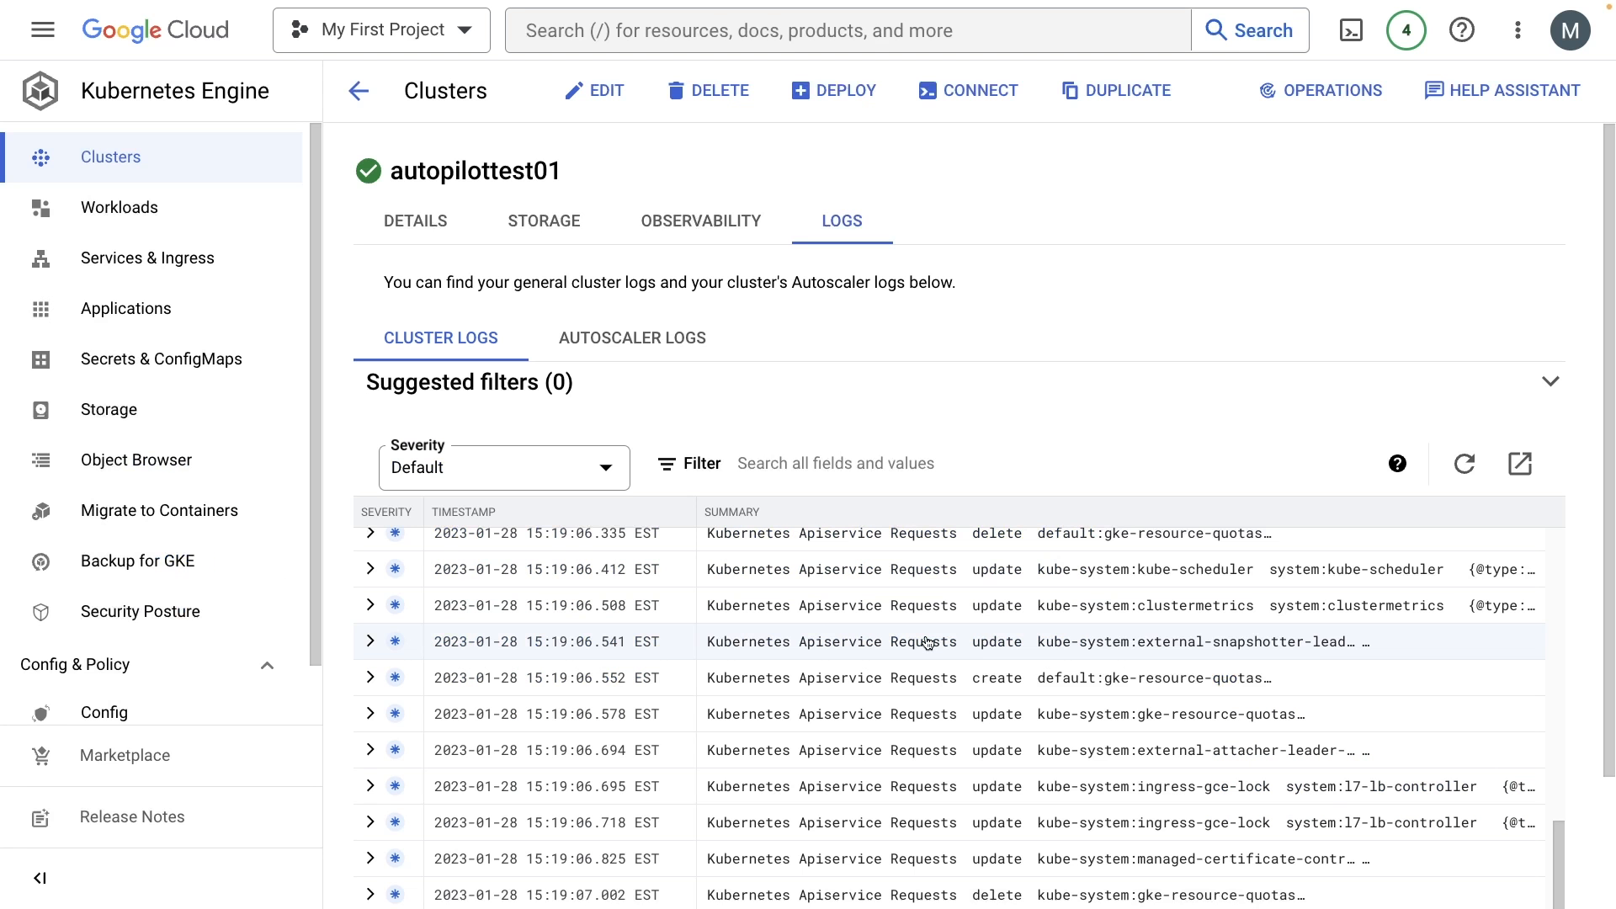
pyautogui.moveTo(910, 447)
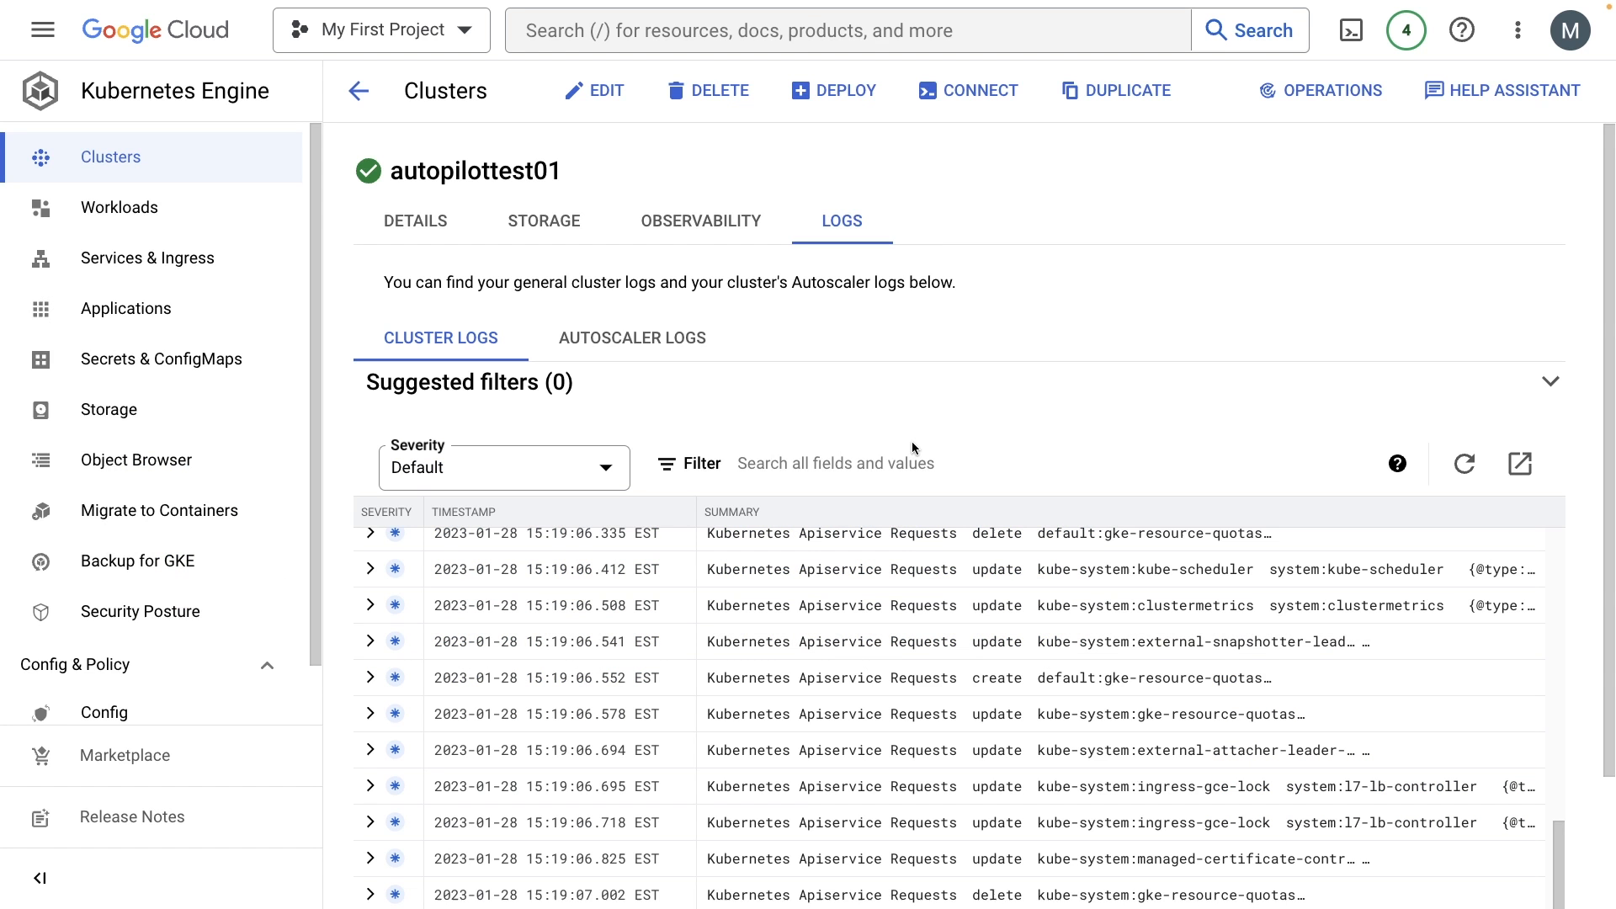